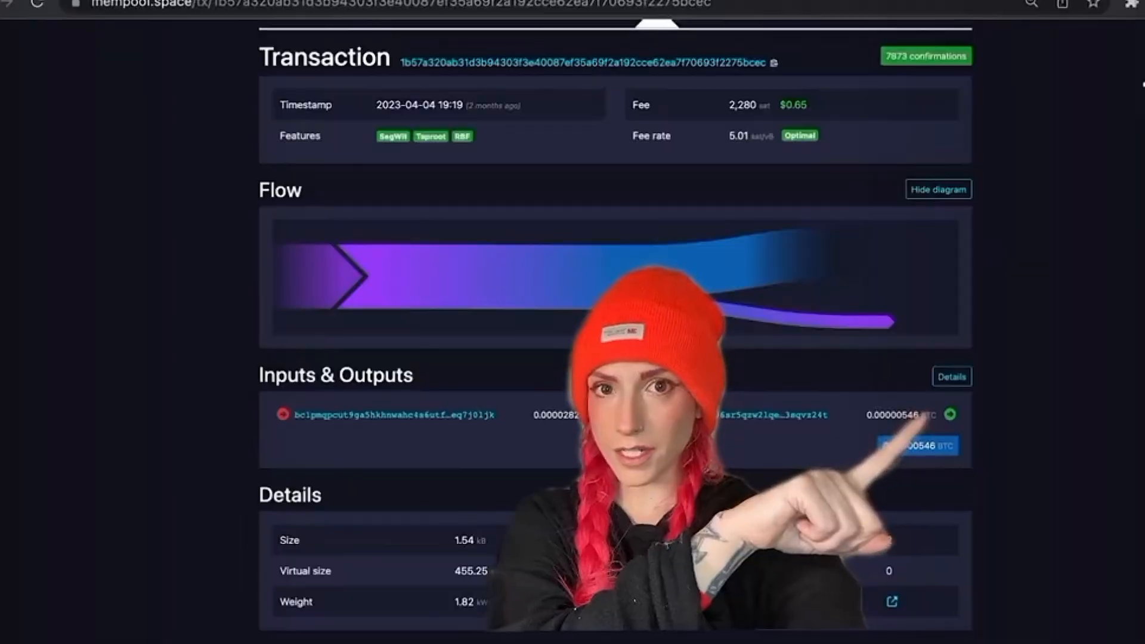
- Reveal the inscription transaction's full witness data via Details and Show all
click(950, 376)
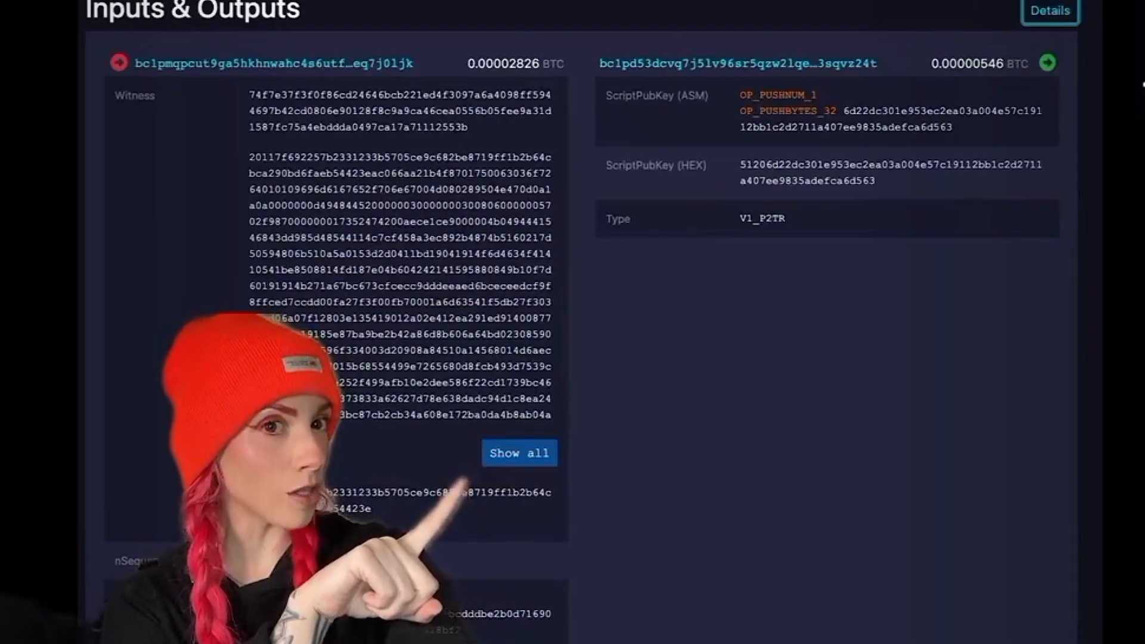
click(518, 454)
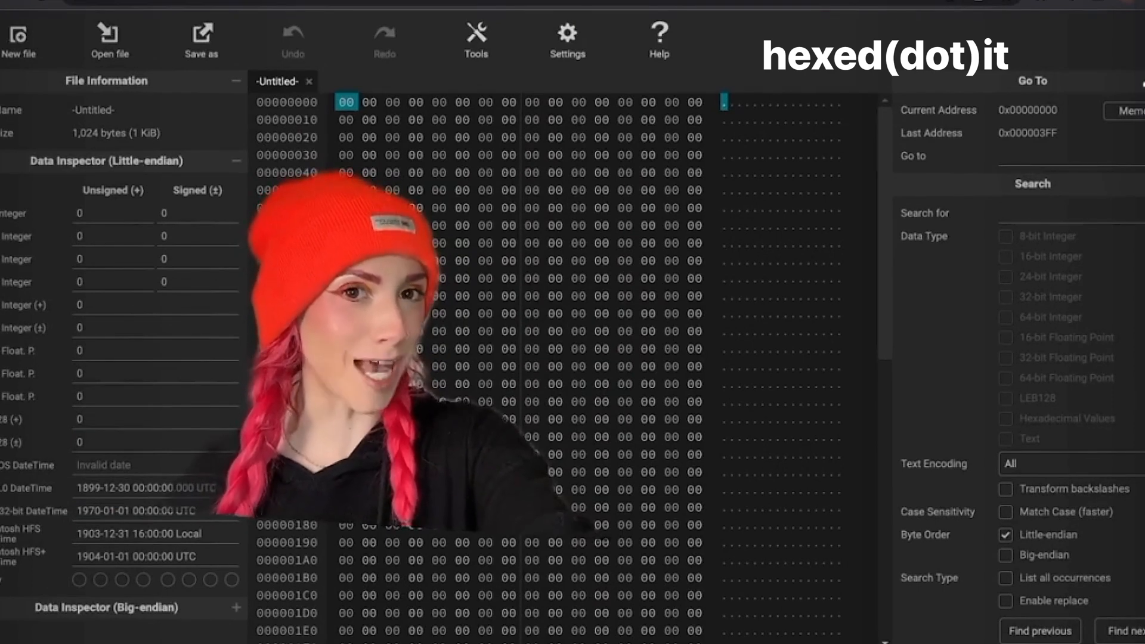
- Create an empty file and paste the witness hex as a new 1,340-byte file of hexadecimal values
click(19, 40)
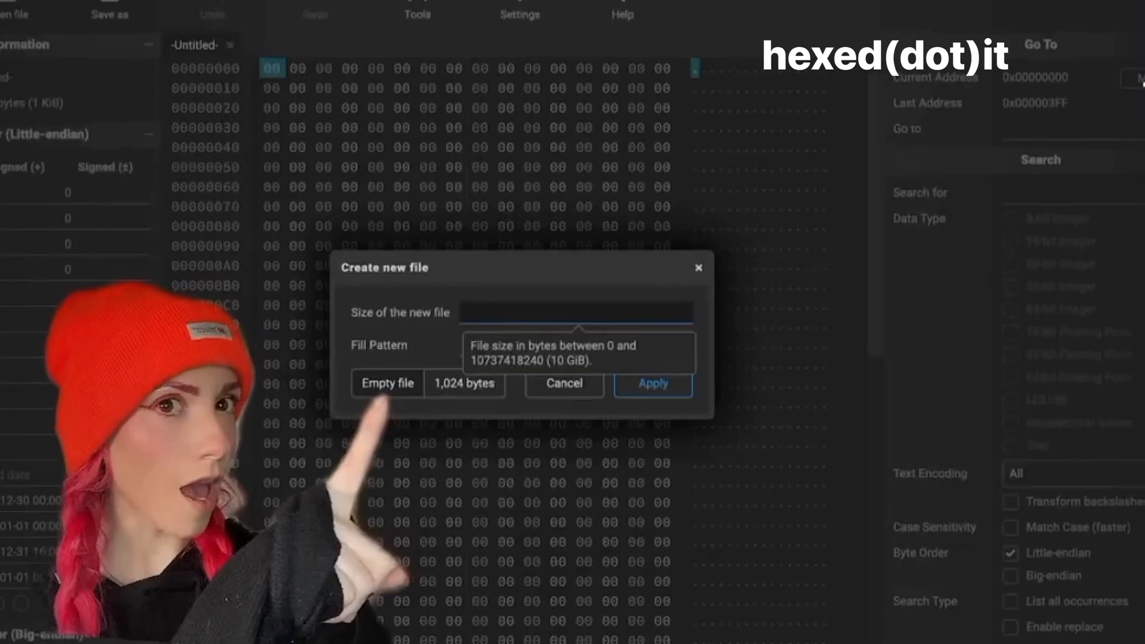
click(387, 383)
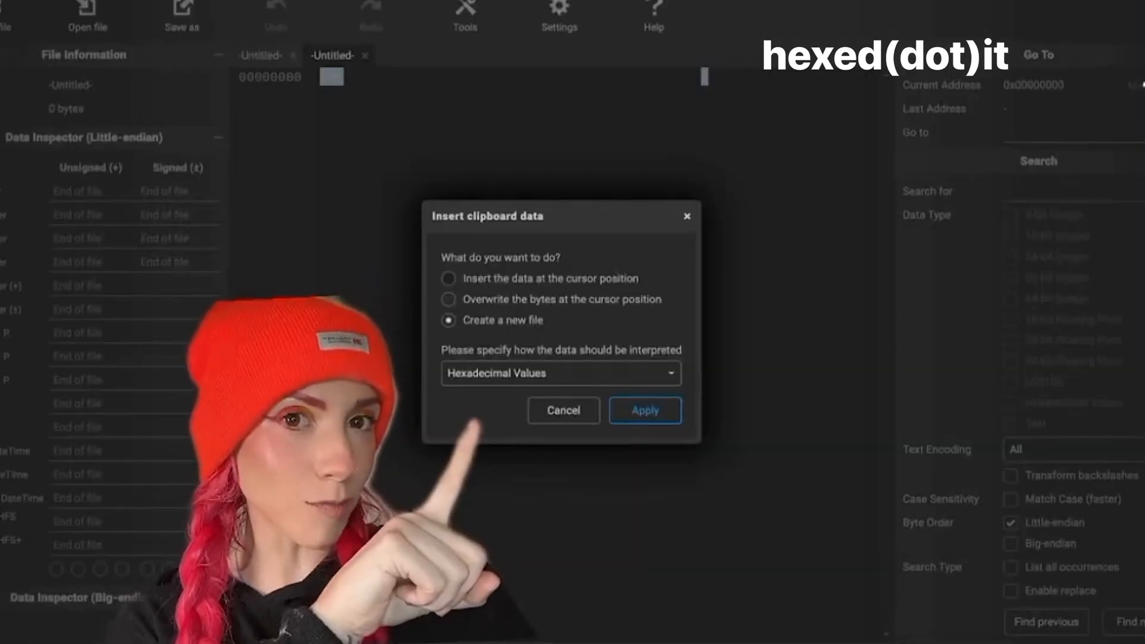
click(643, 409)
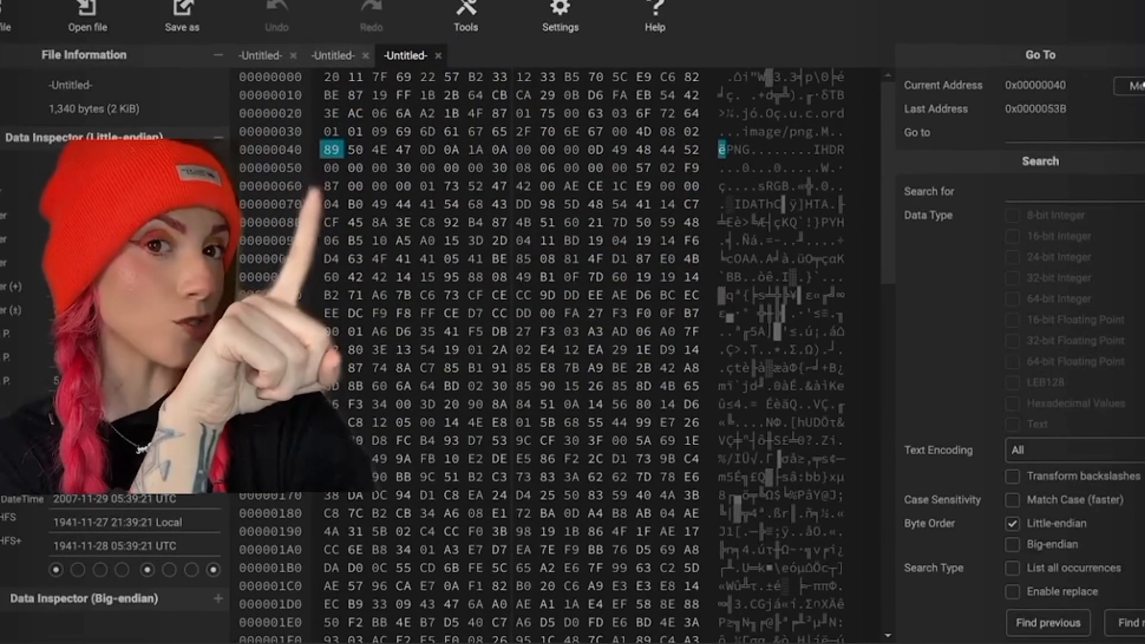
- Select the PNG bytes from the 89 50 4E 47 header at offset 0x40 to the end of the image data
drag(331, 149, 330, 203)
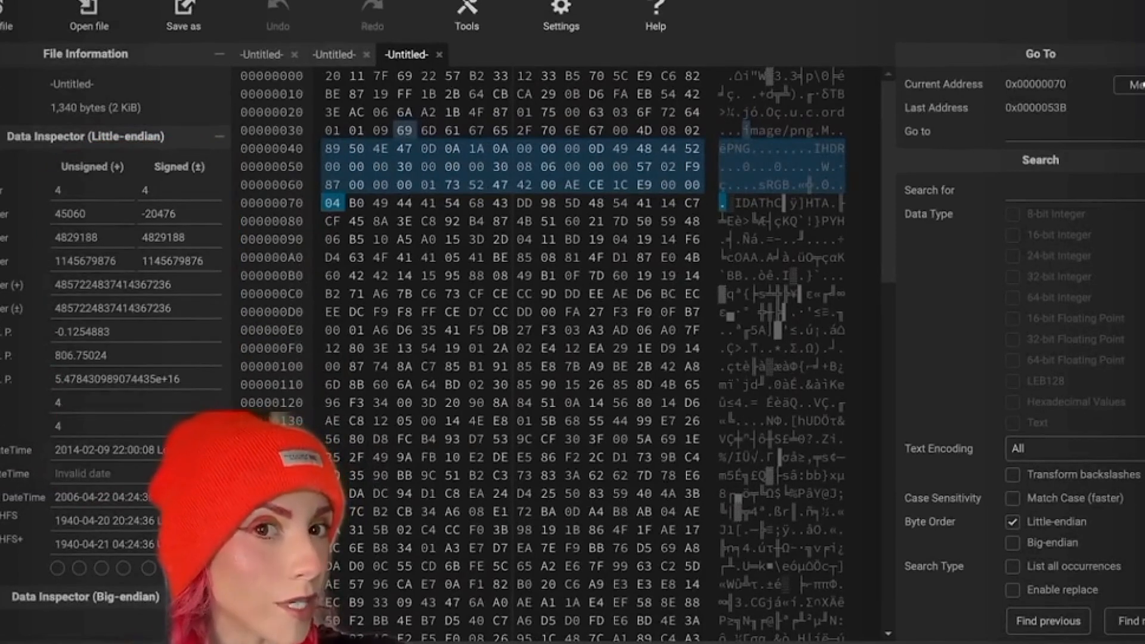
scroll(down, 3)
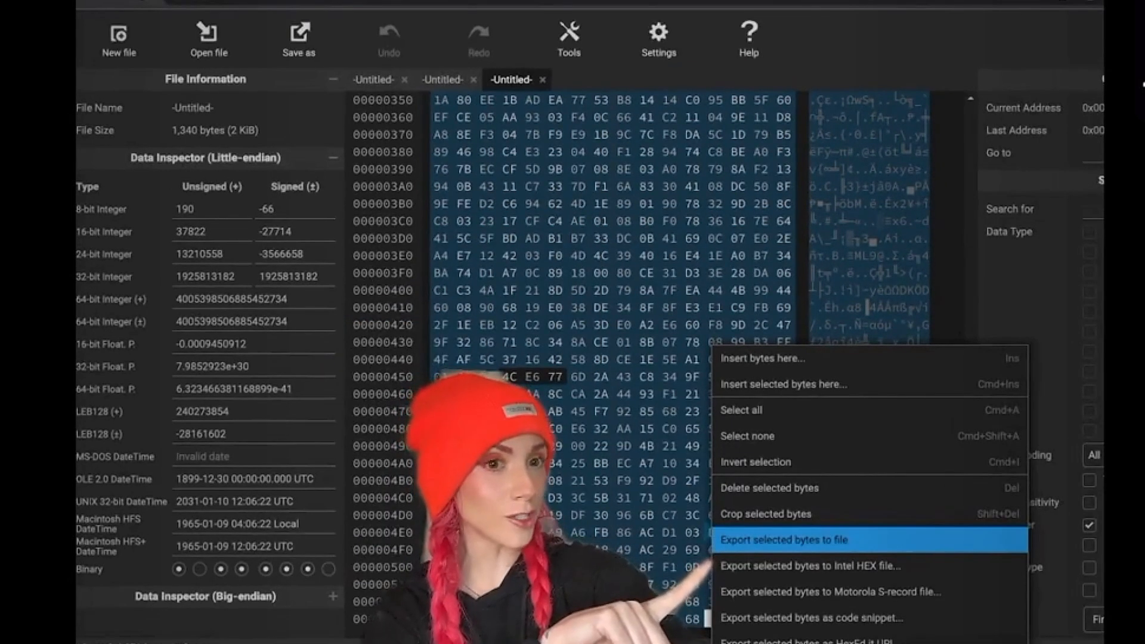
- Export the selected bytes to a file named COW.PNG in the TUTORIAL folder
click(783, 539)
text(COW.PNG)
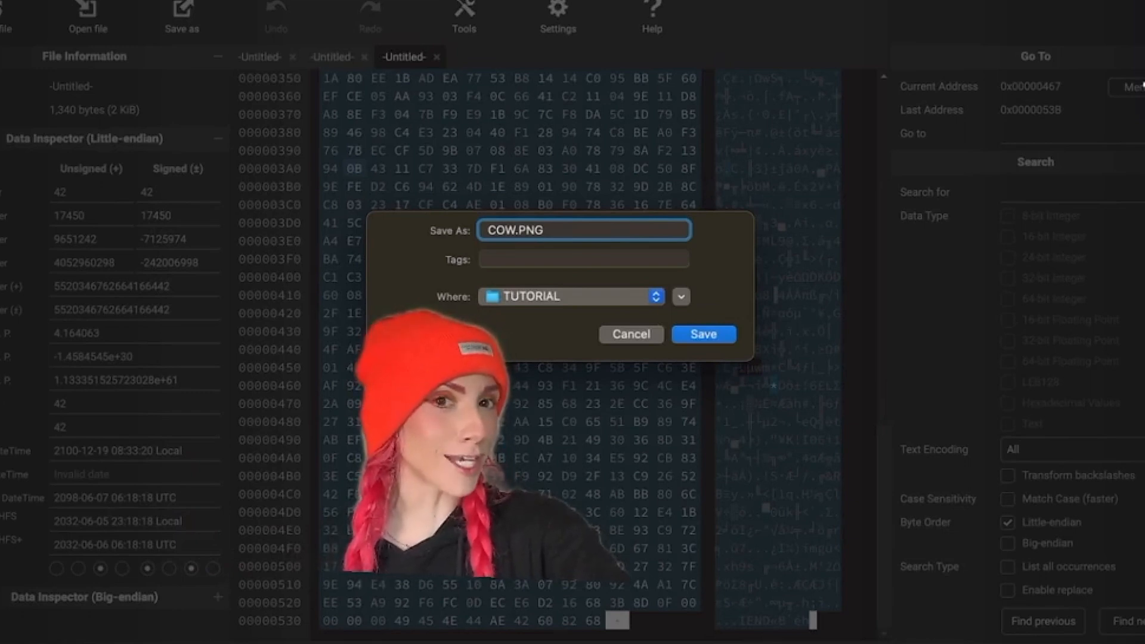
click(702, 334)
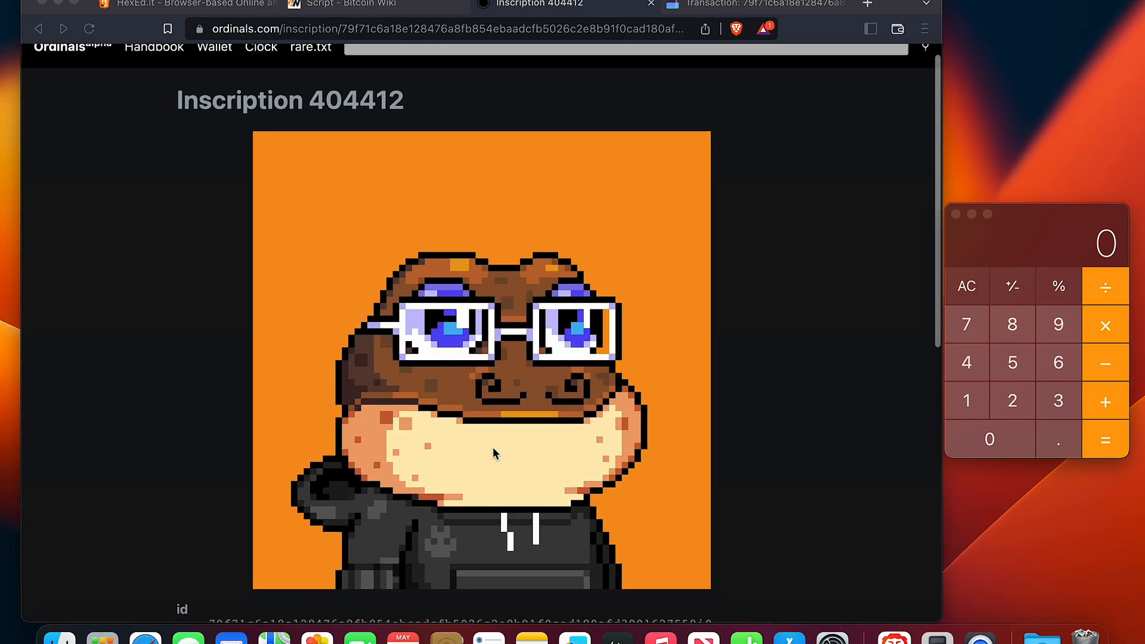
- Open the frog inscription's genesis transaction id link on mempool.space
scroll(down, 3)
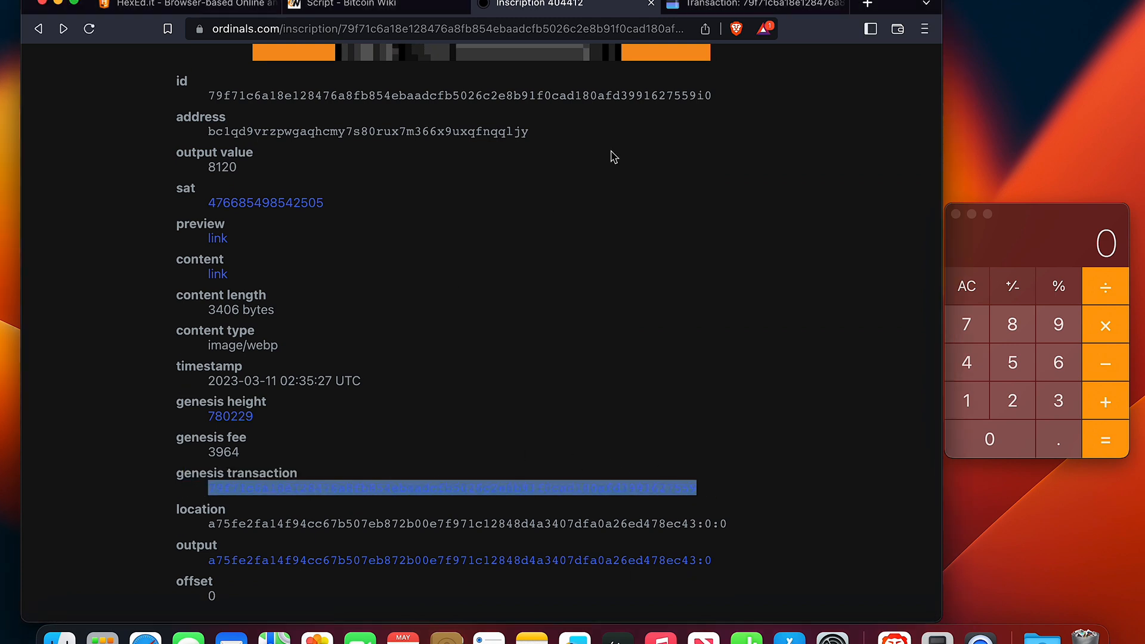
click(744, 5)
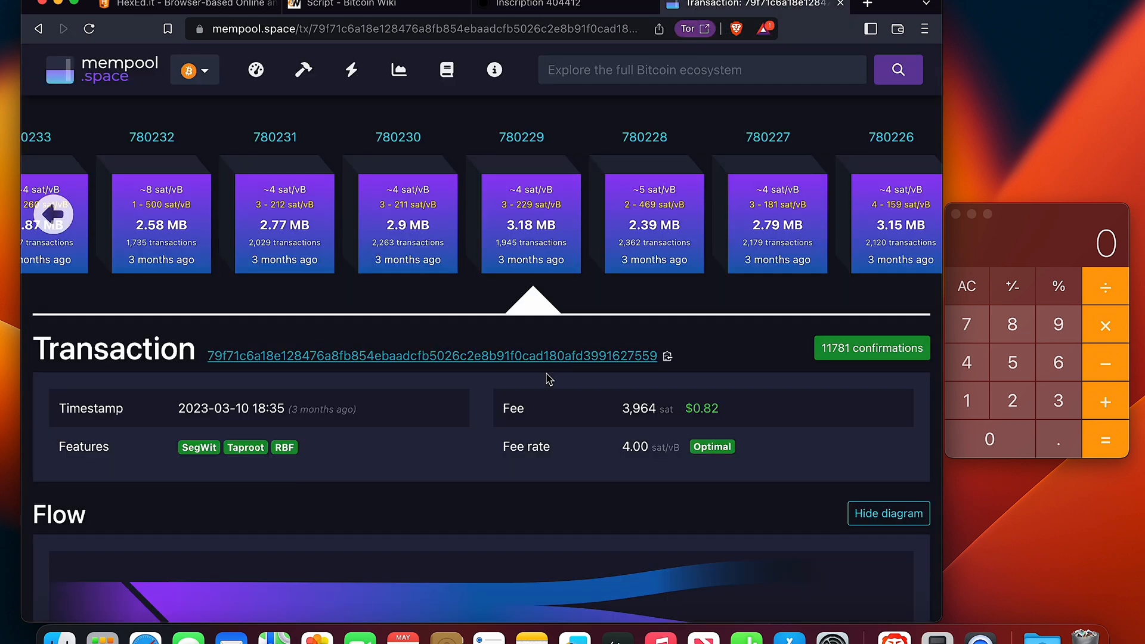
- Expand the frog transaction's full witness hex under Inputs & Outputs, copy it, and return to HexEd.it
click(897, 69)
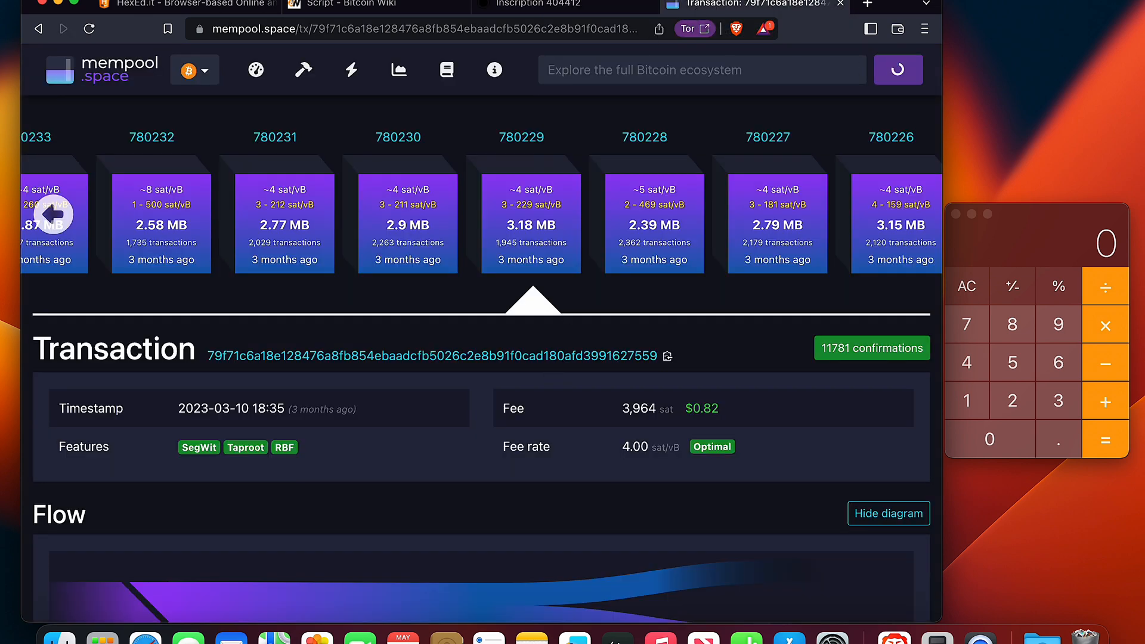
scroll(down, 3)
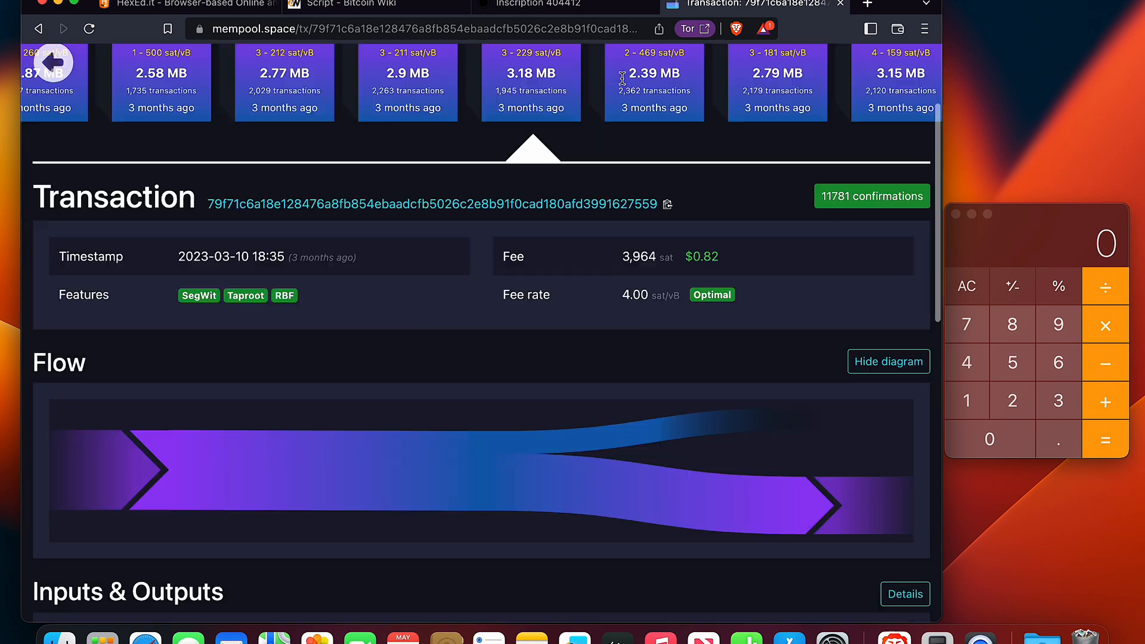
scroll(down, 3)
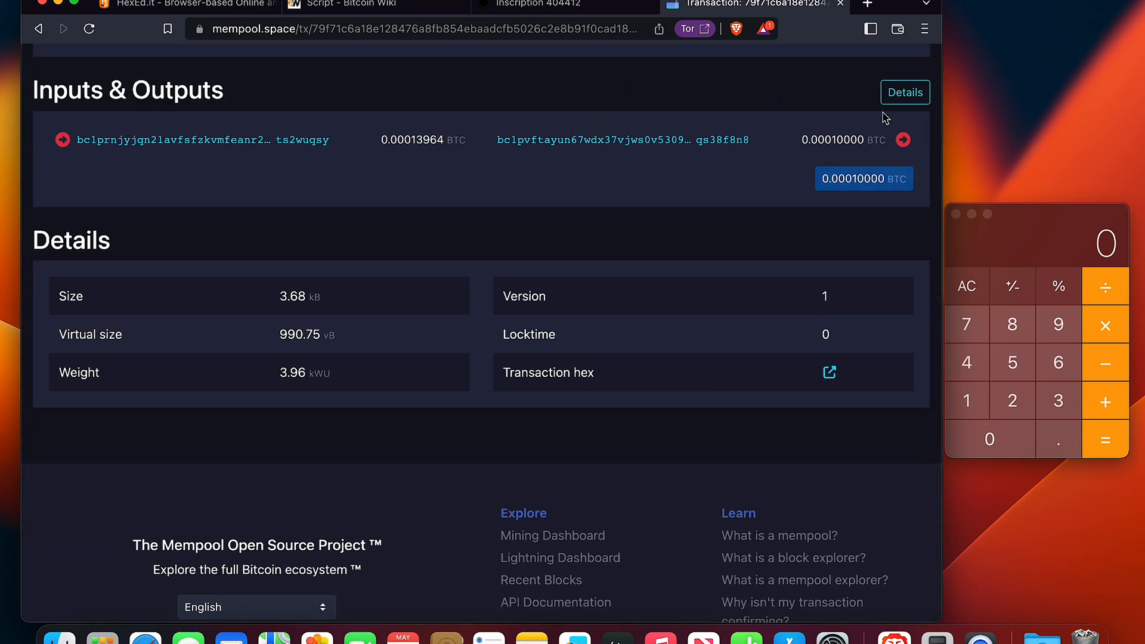
click(905, 91)
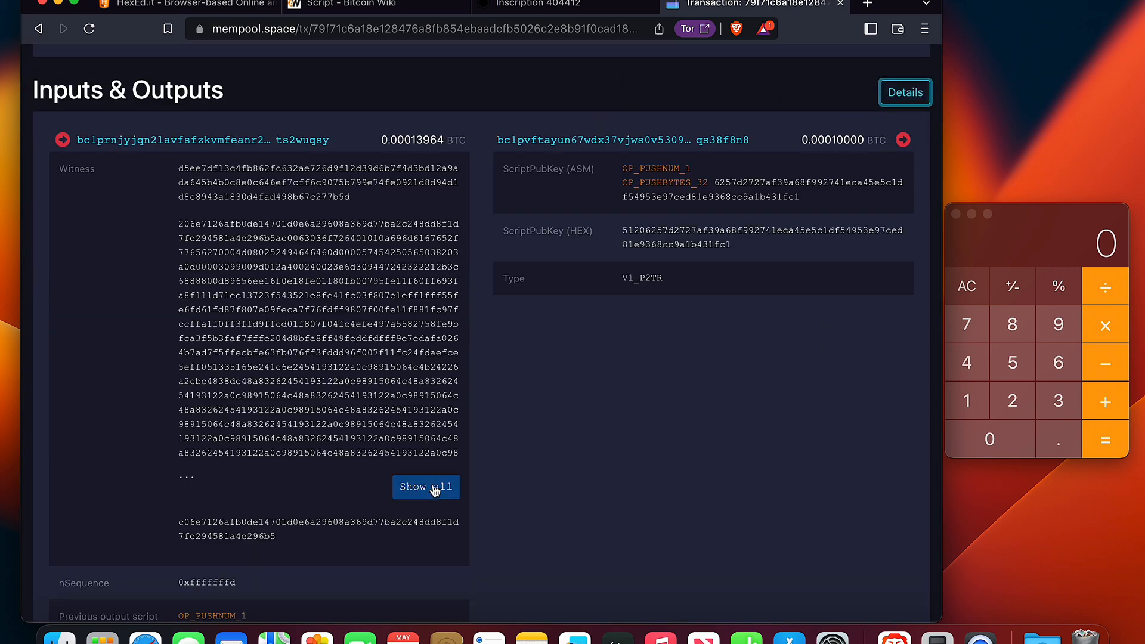
click(426, 486)
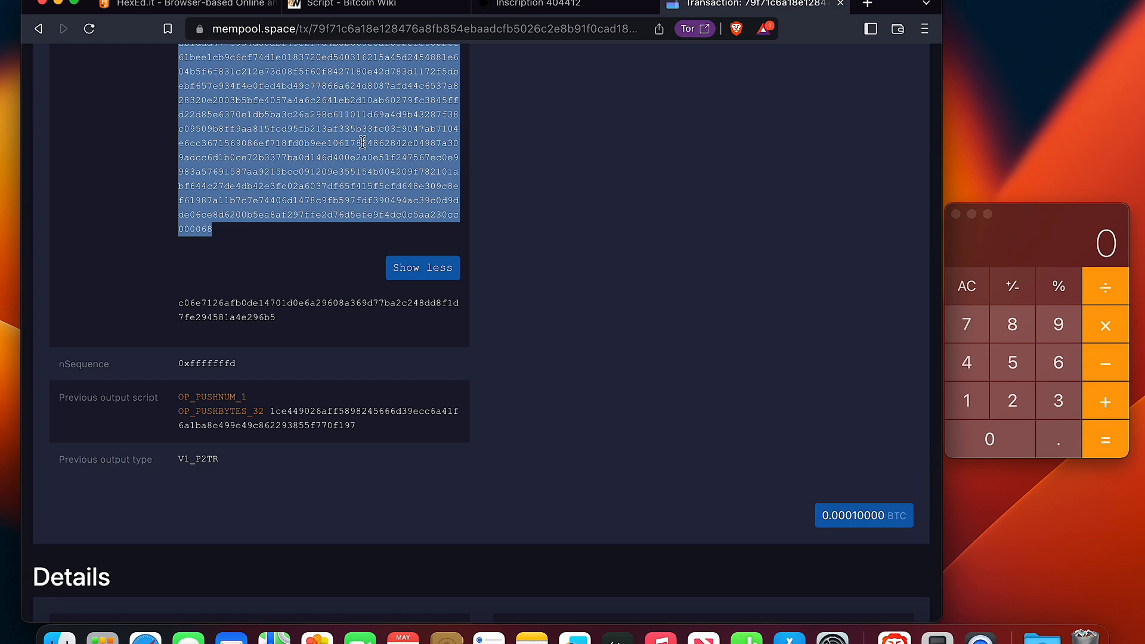
click(179, 5)
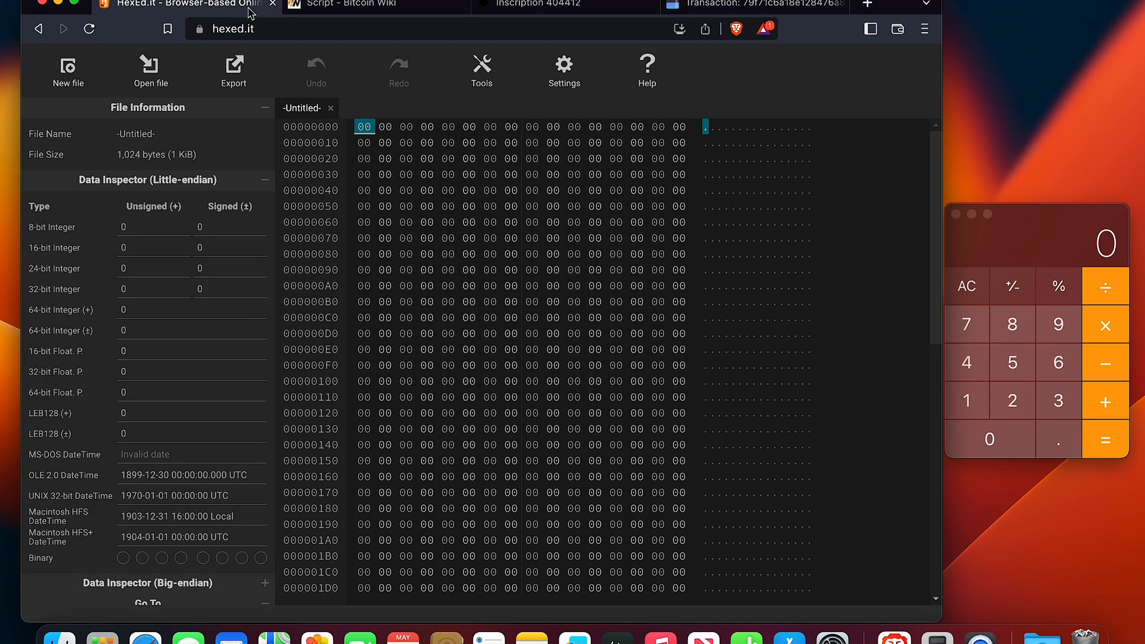
- Paste the frog witness hex as a new 3,482-byte file with RIFF/WEBP markers
click(67, 70)
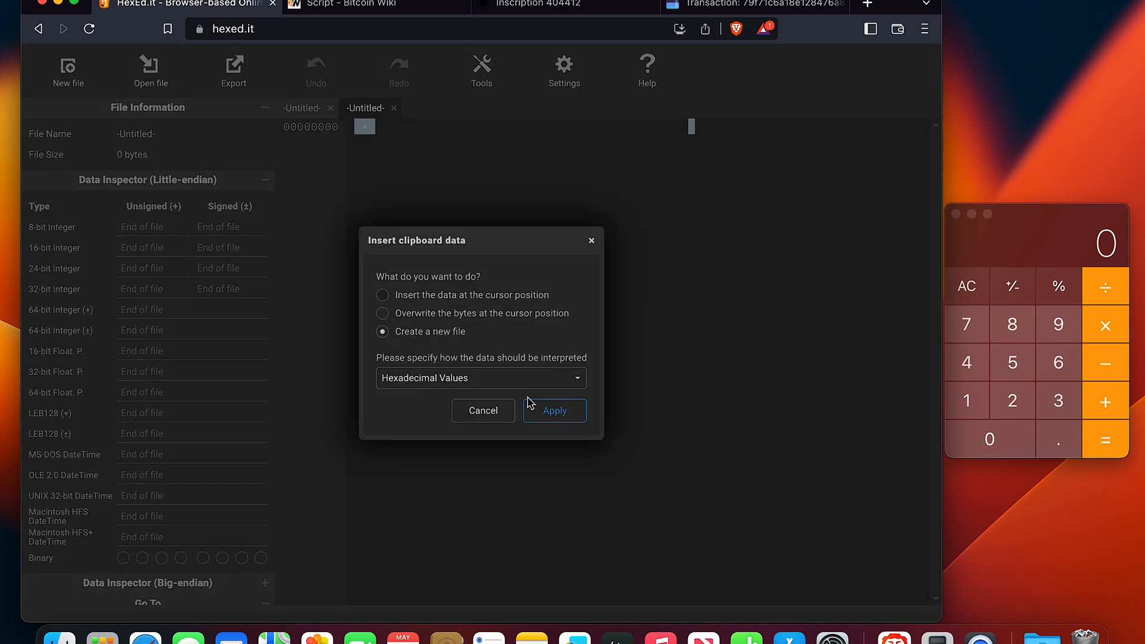
click(554, 411)
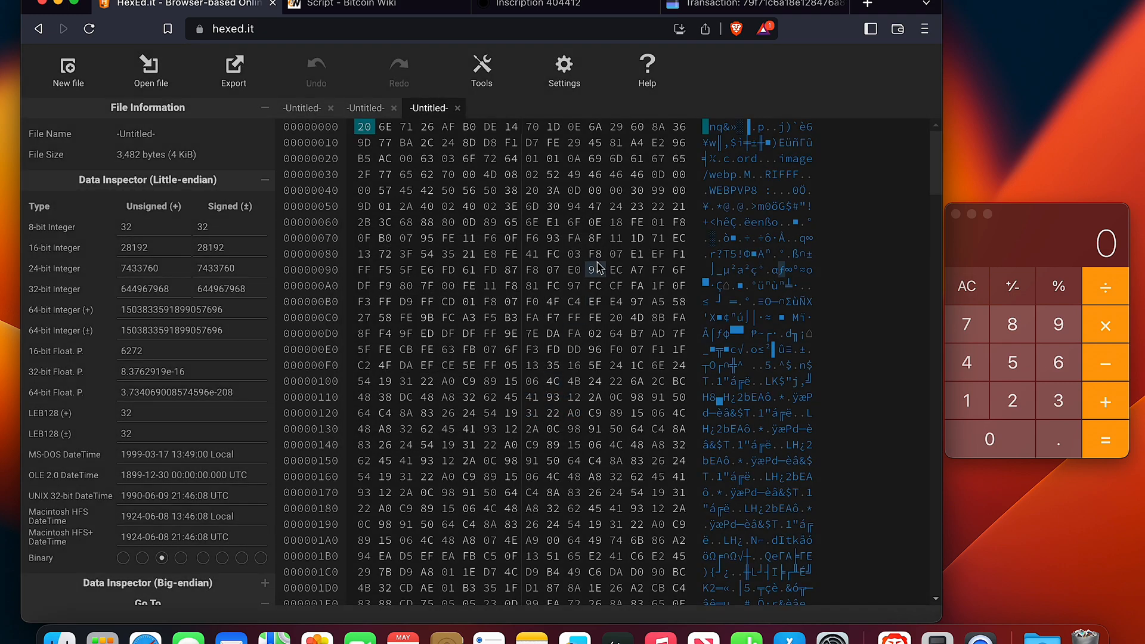
click(364, 142)
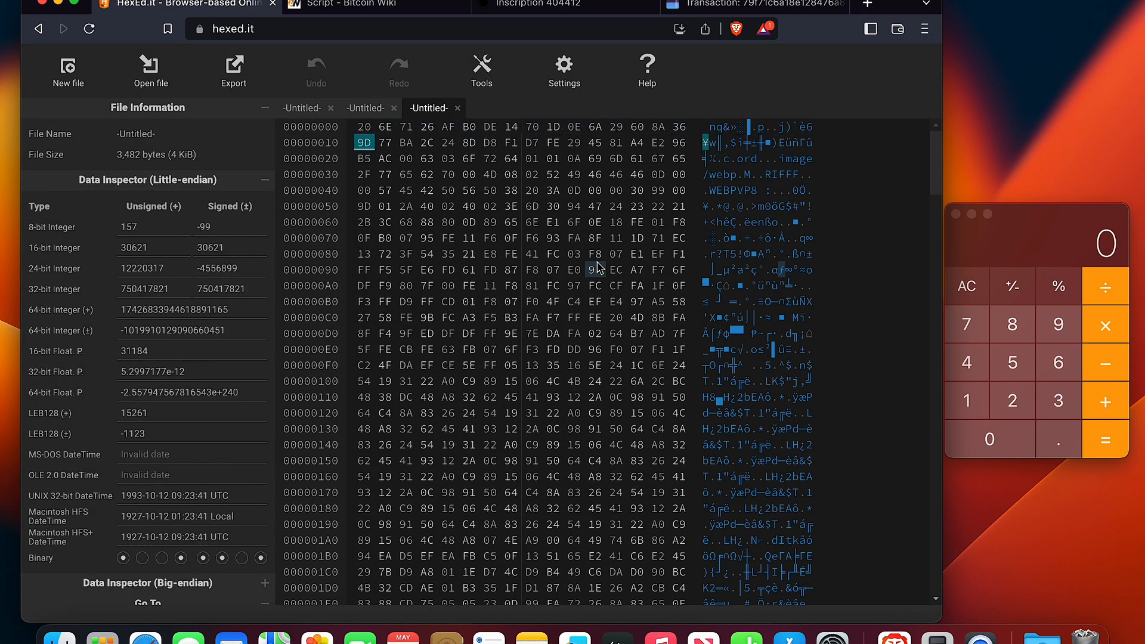
click(616, 142)
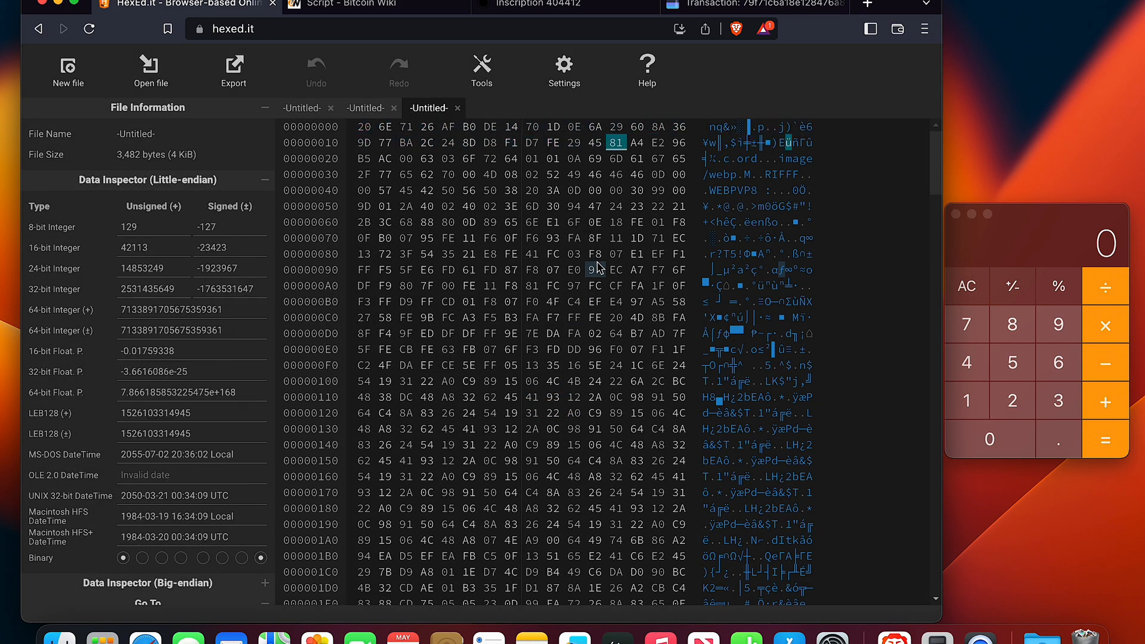
click(449, 158)
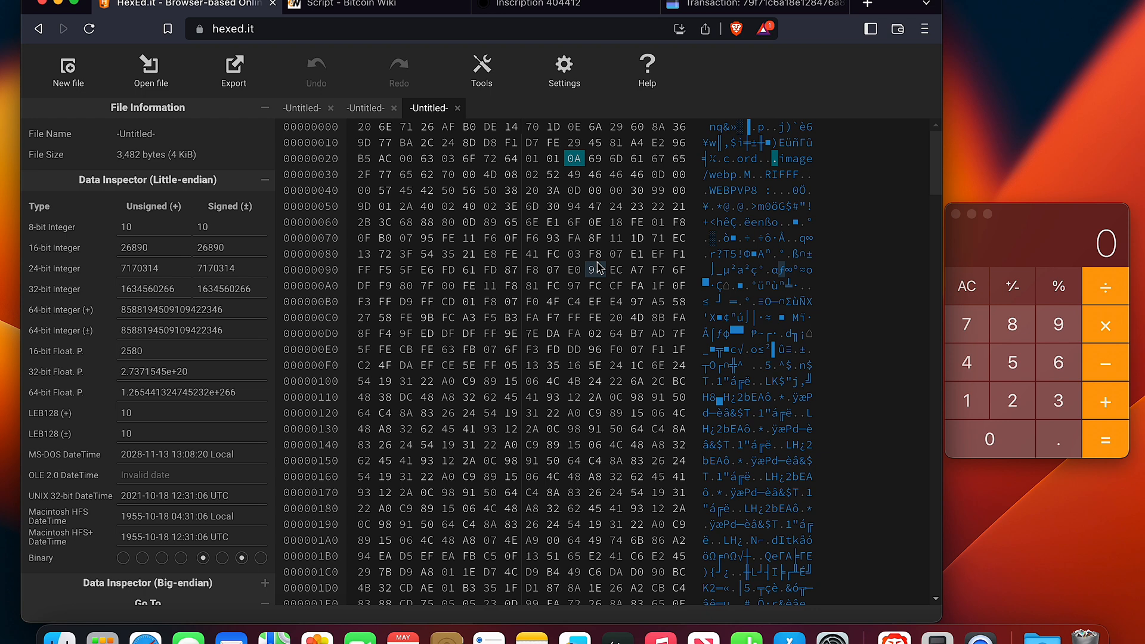
drag(574, 158, 669, 159)
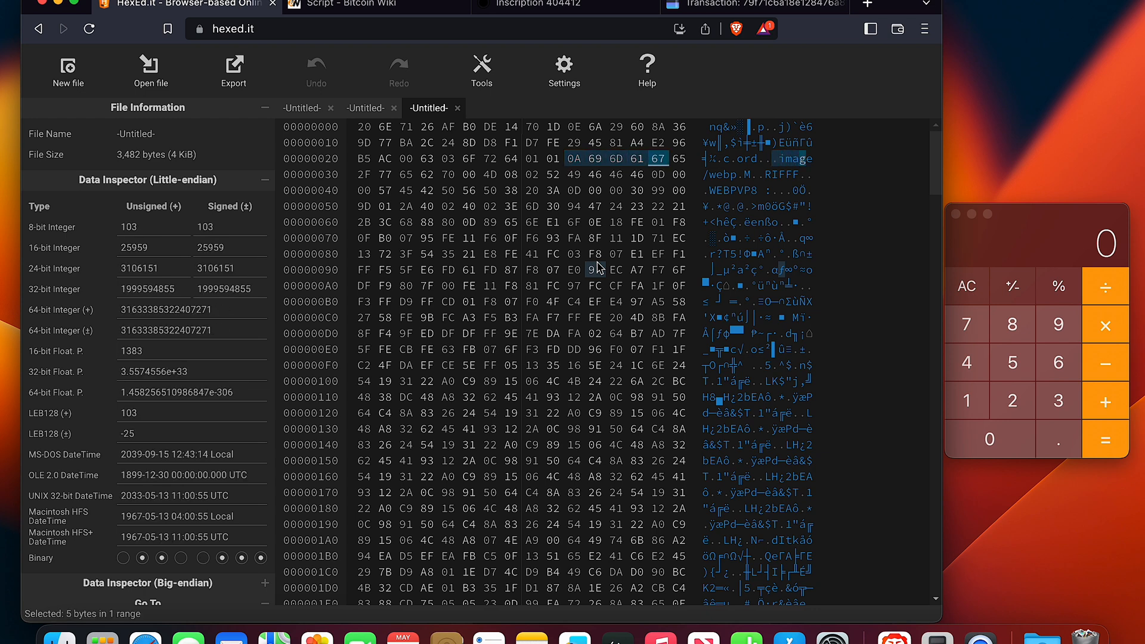
click(678, 159)
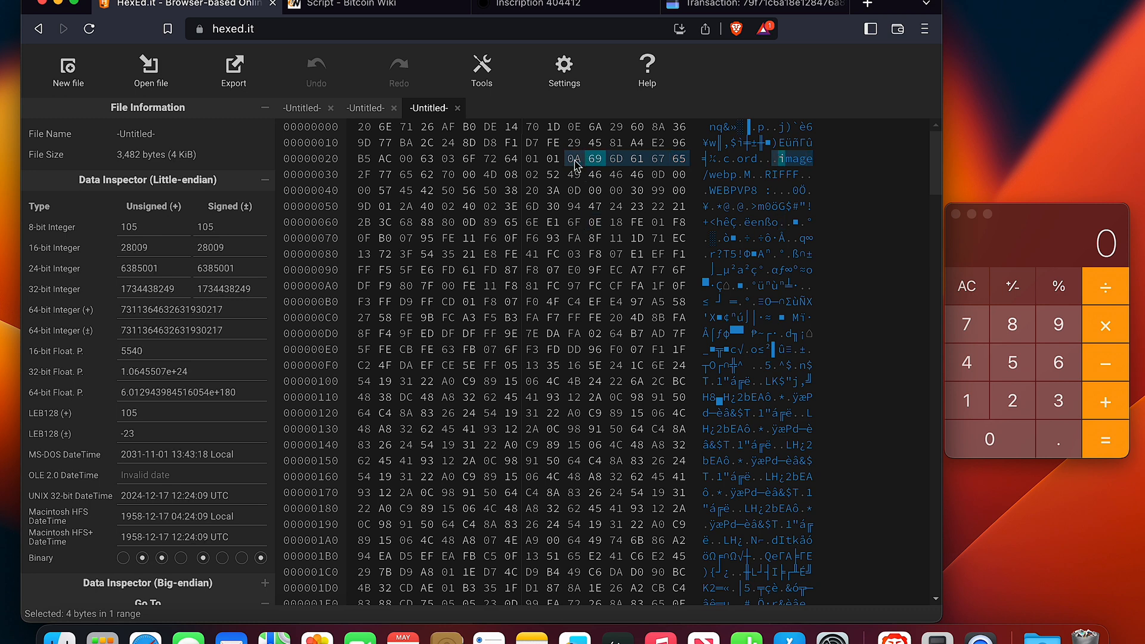
click(574, 158)
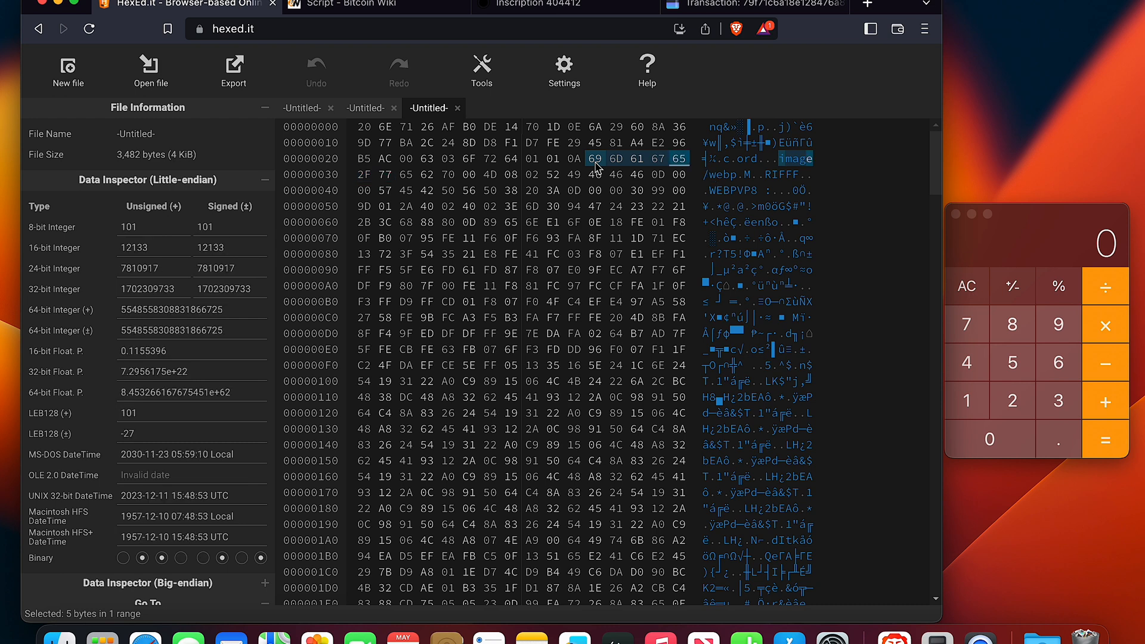
click(364, 174)
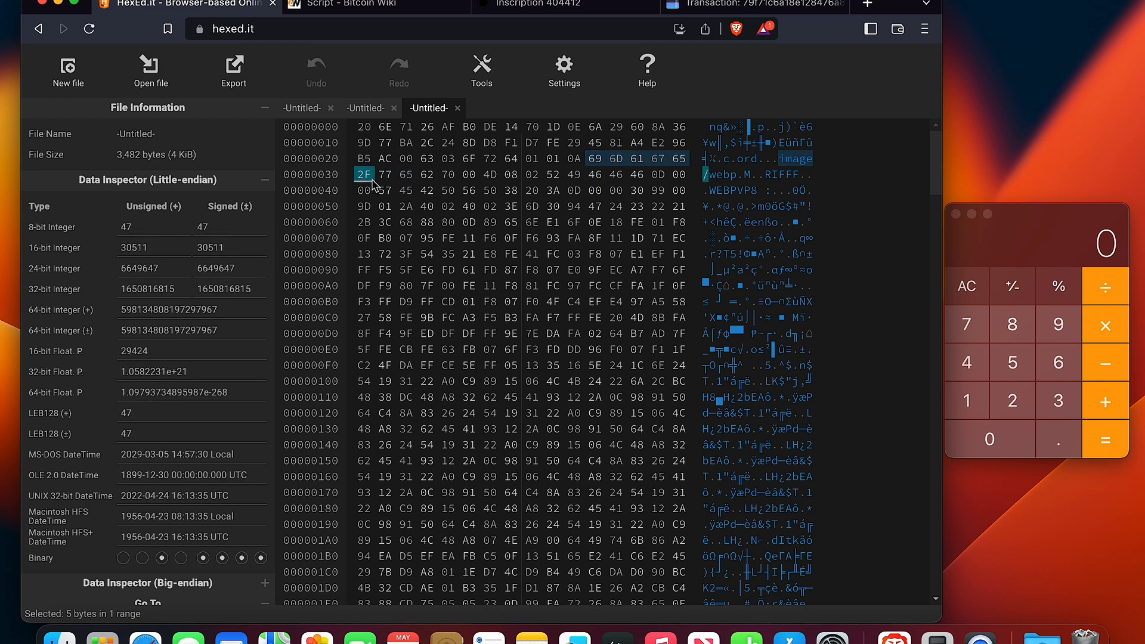
click(385, 174)
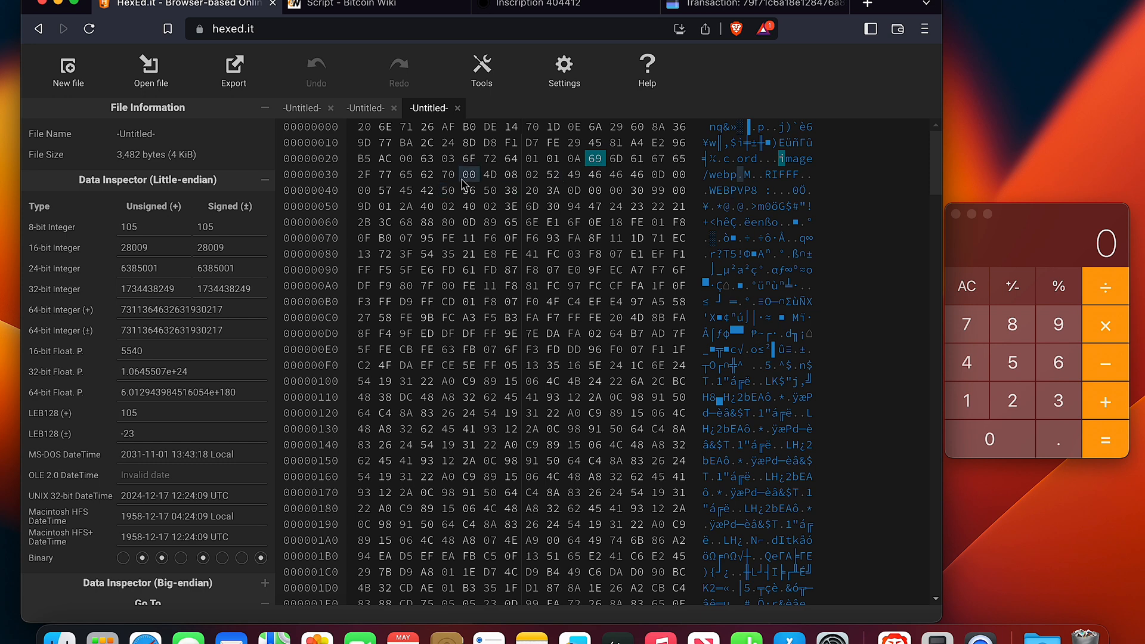
click(467, 174)
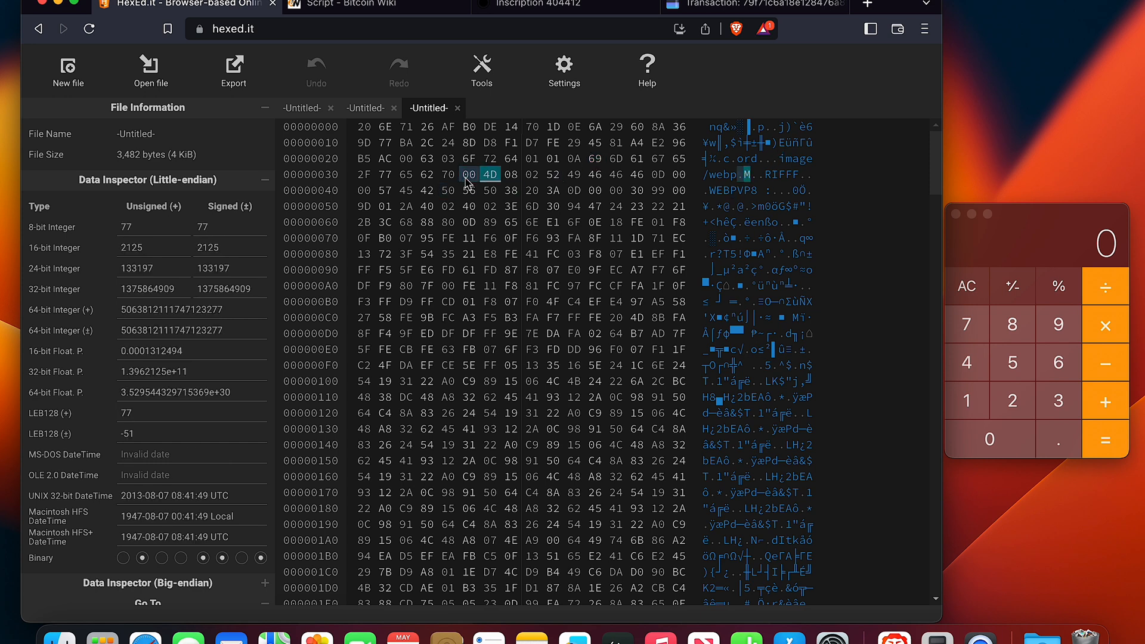
click(533, 175)
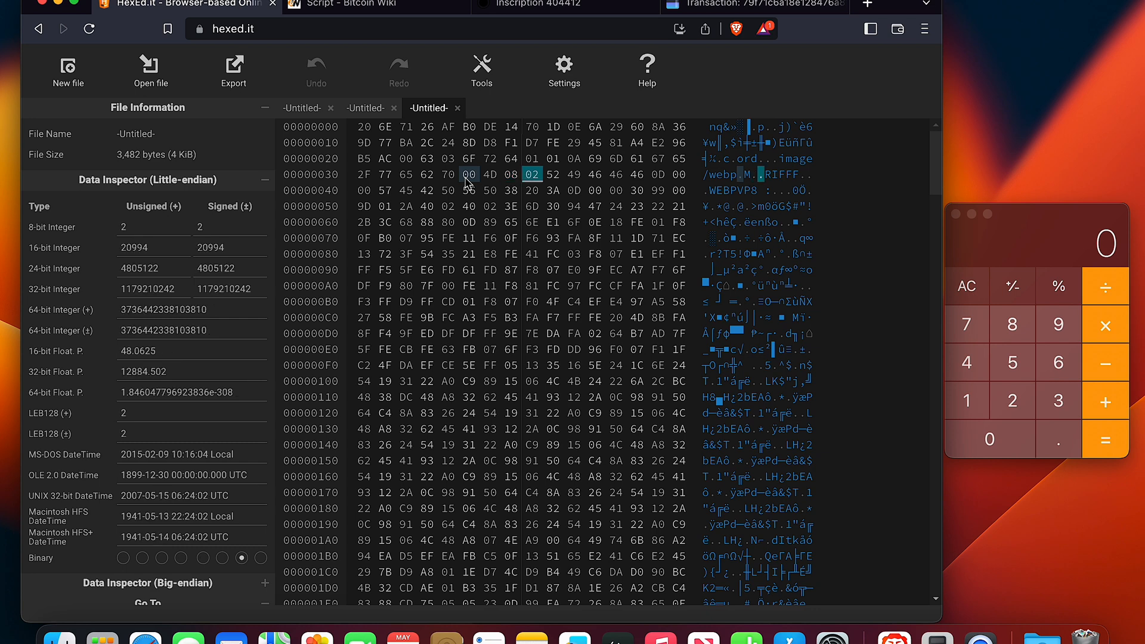
click(554, 174)
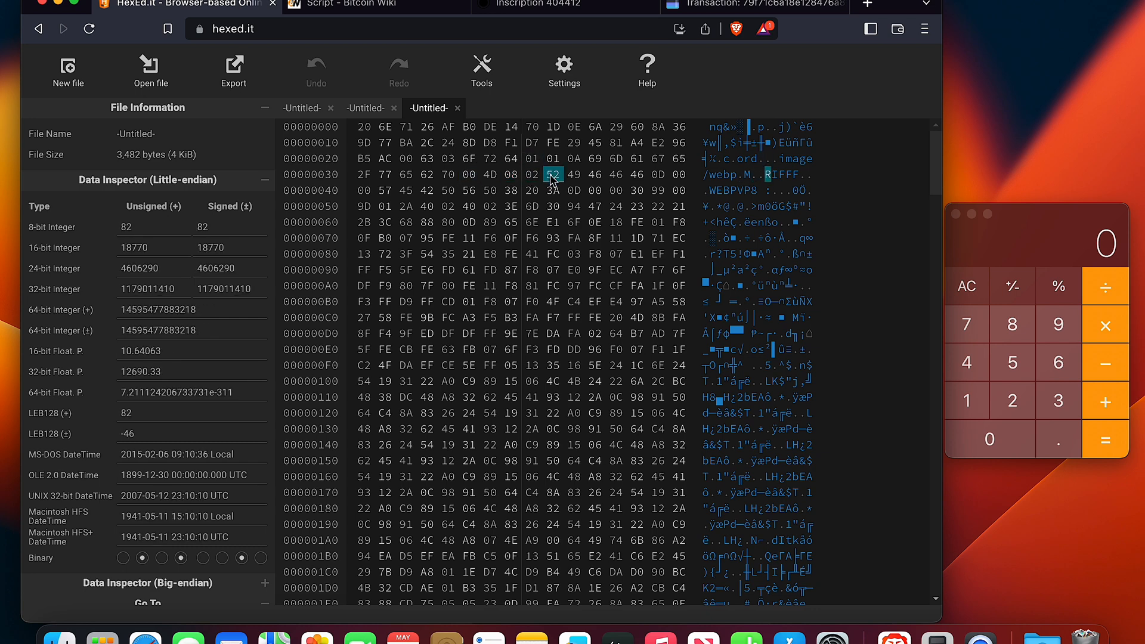
- Select the first 520-byte WEBP chunk from the RIFF byte and start a second chunk after the 4D 08 02 marker
drag(552, 174, 552, 238)
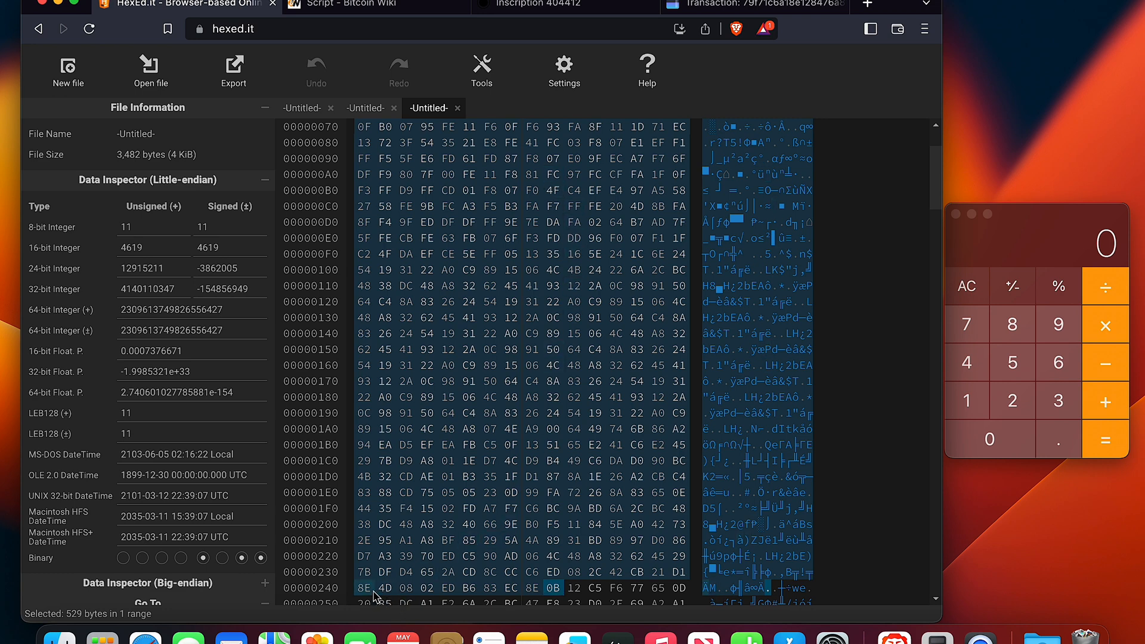
click(365, 588)
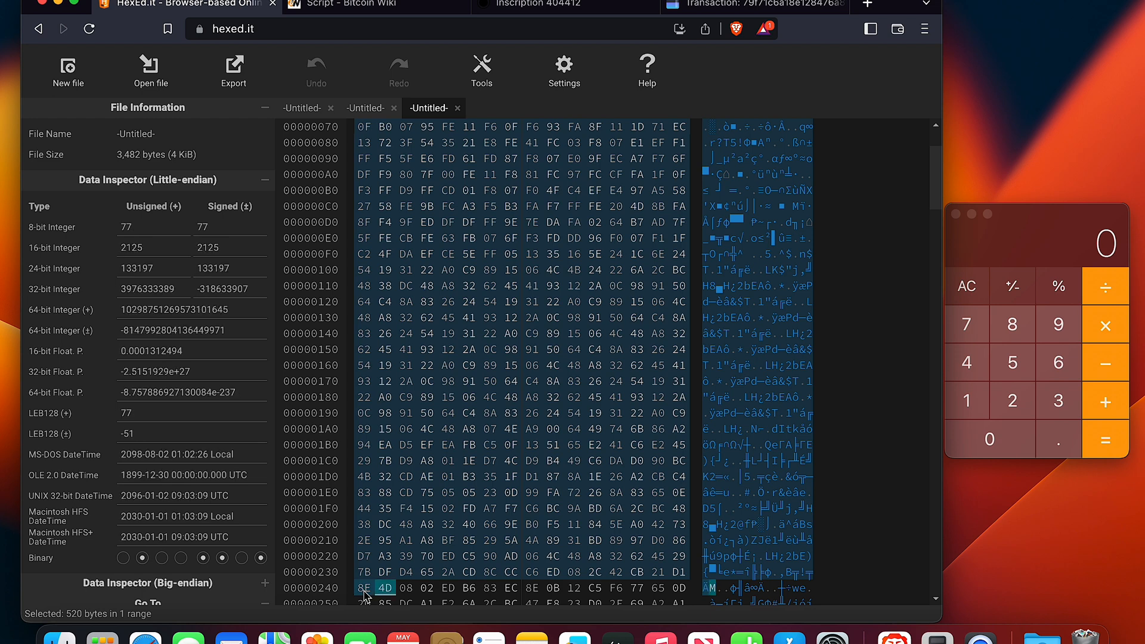
click(449, 587)
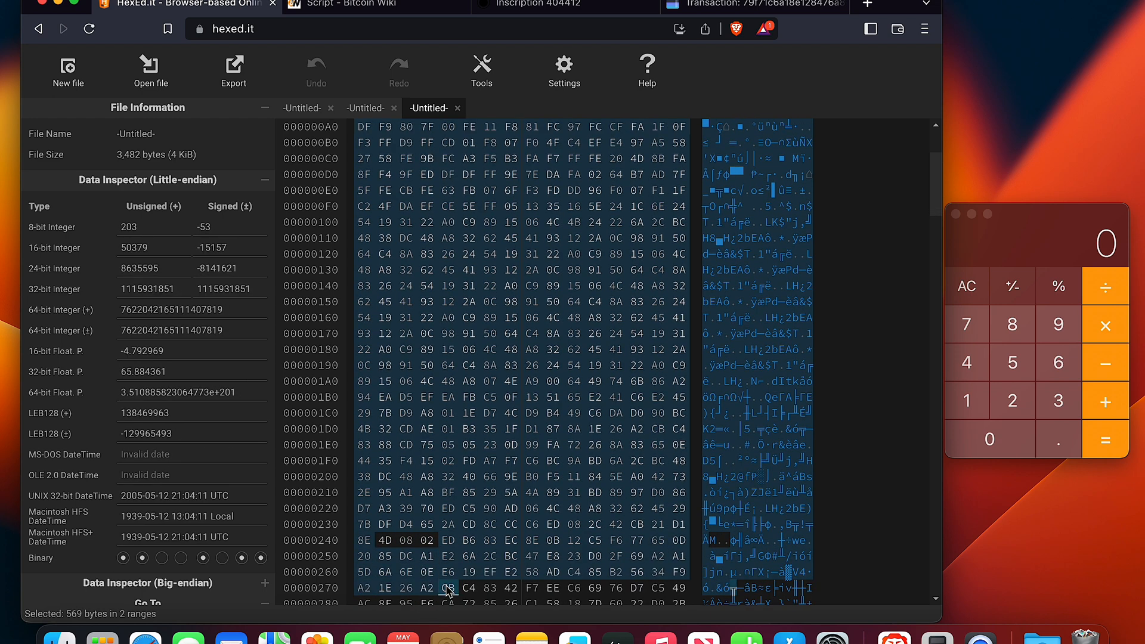
scroll(down, 3)
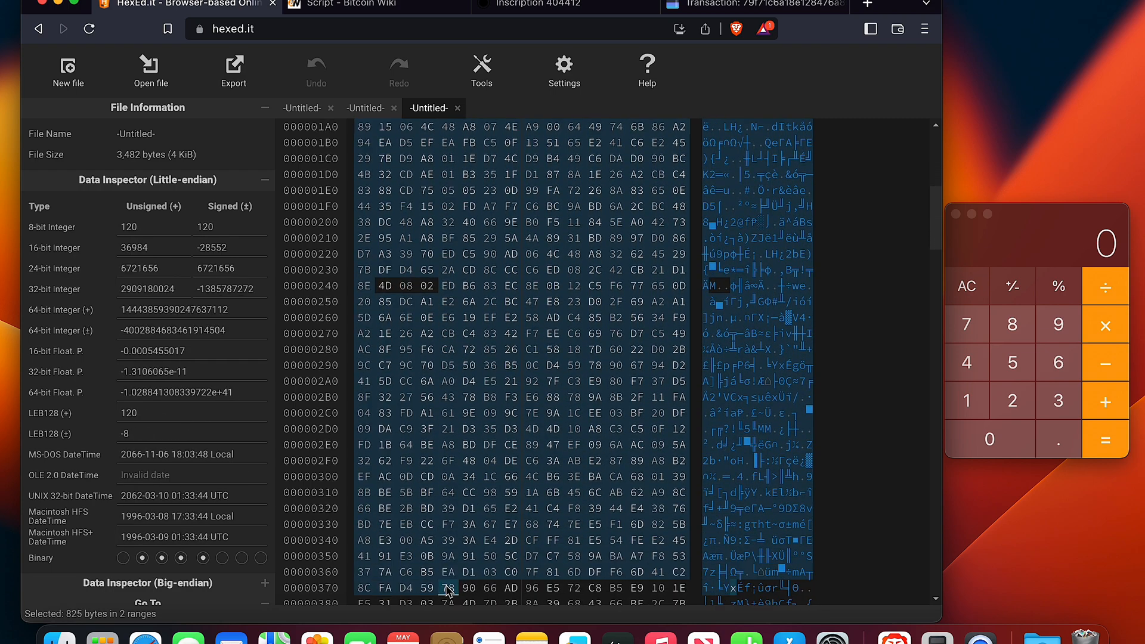
scroll(down, 3)
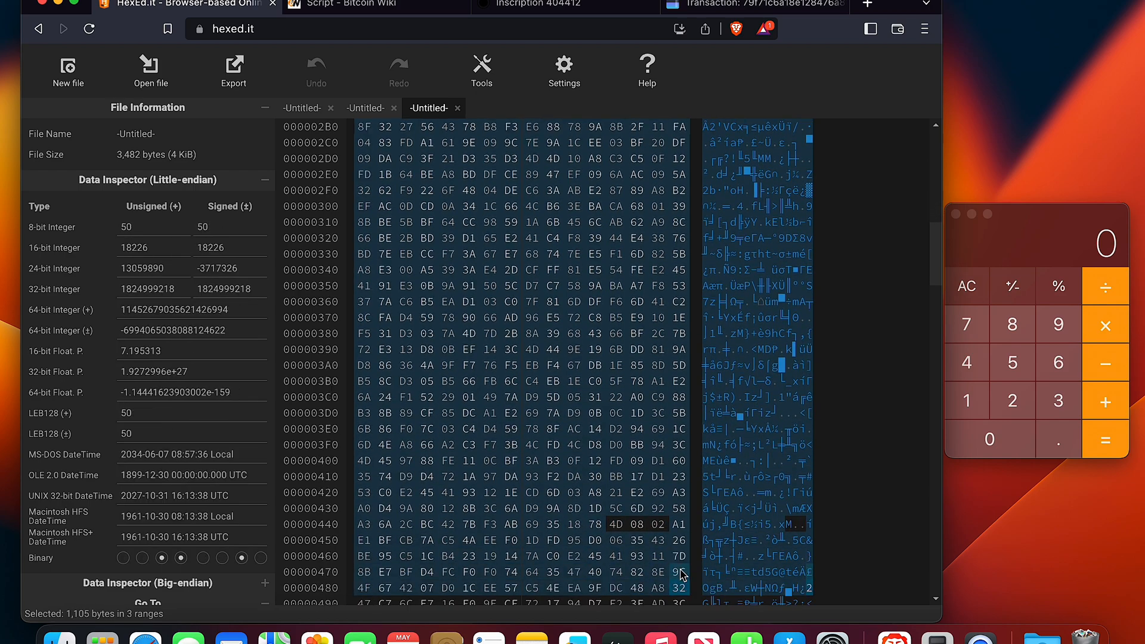
scroll(down, 3)
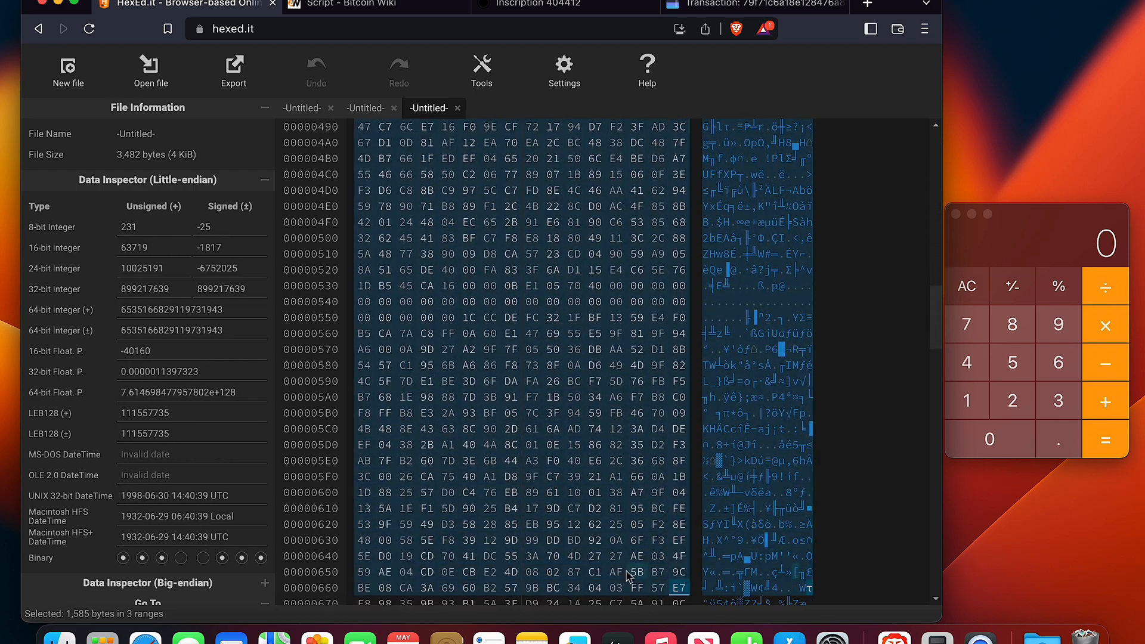
- Mark further 520-byte chunks through the fifth, skipping each 4D 08 02 push marker
click(574, 571)
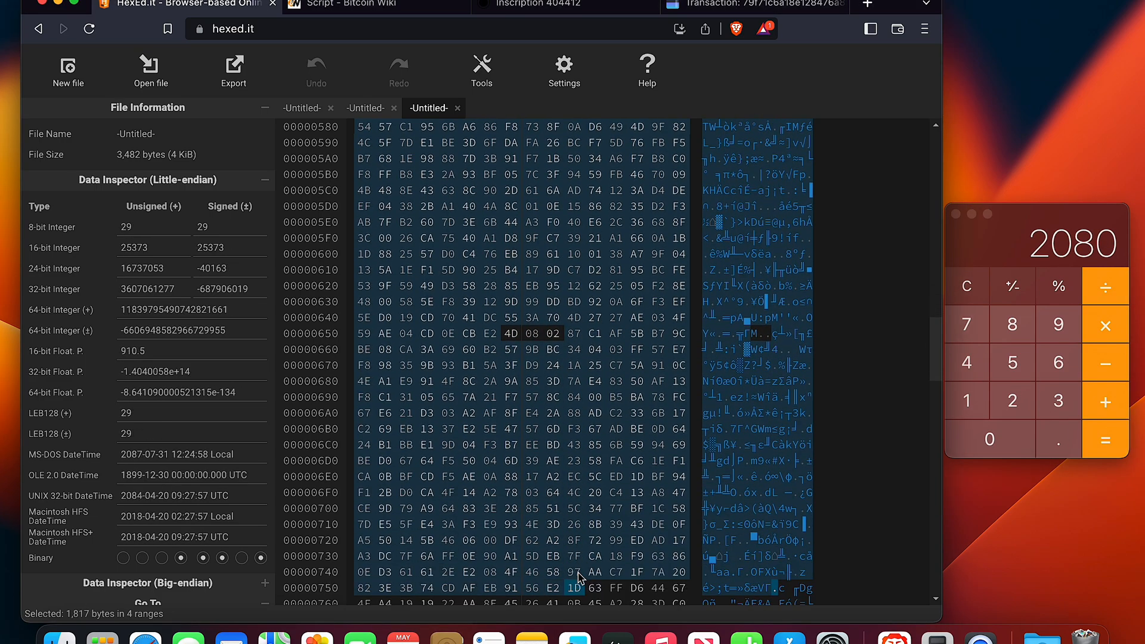
scroll(down, 3)
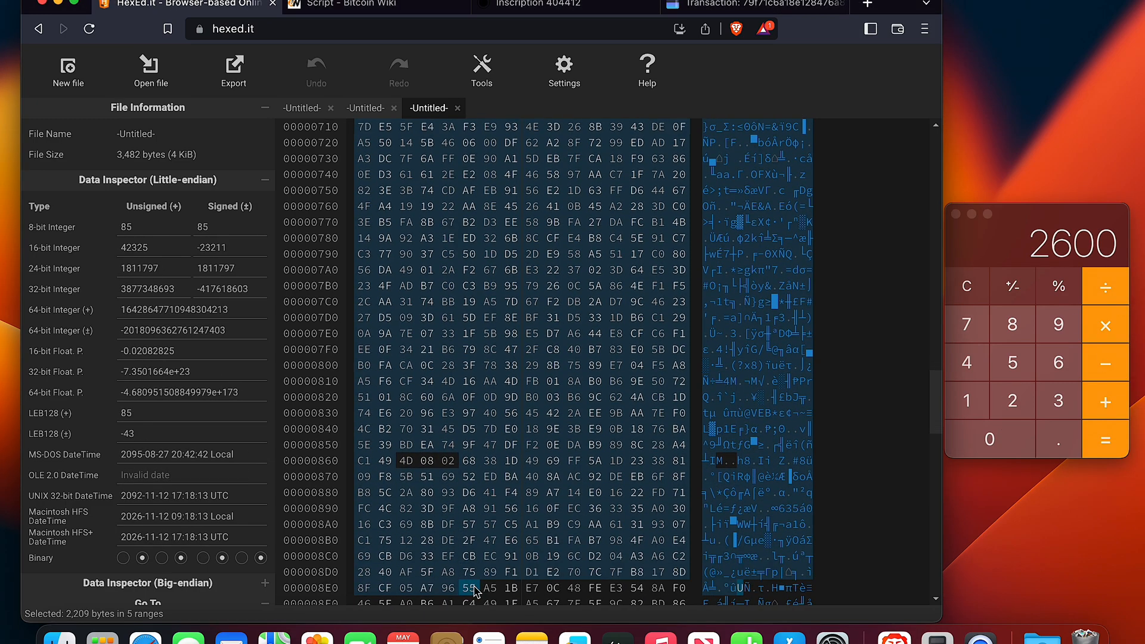
scroll(down, 3)
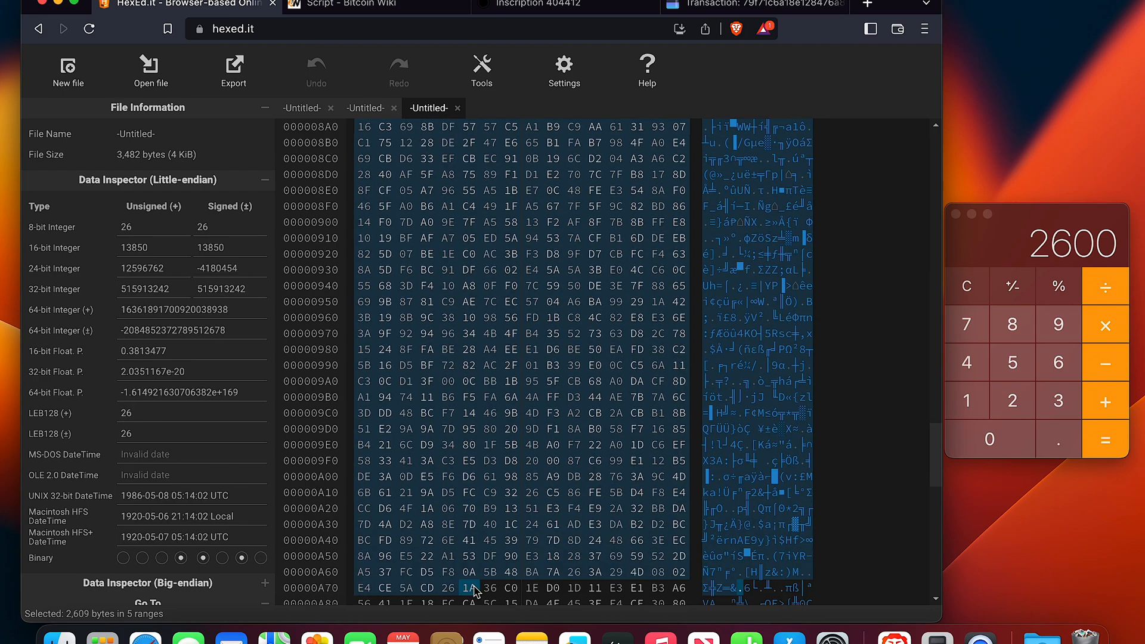
click(365, 588)
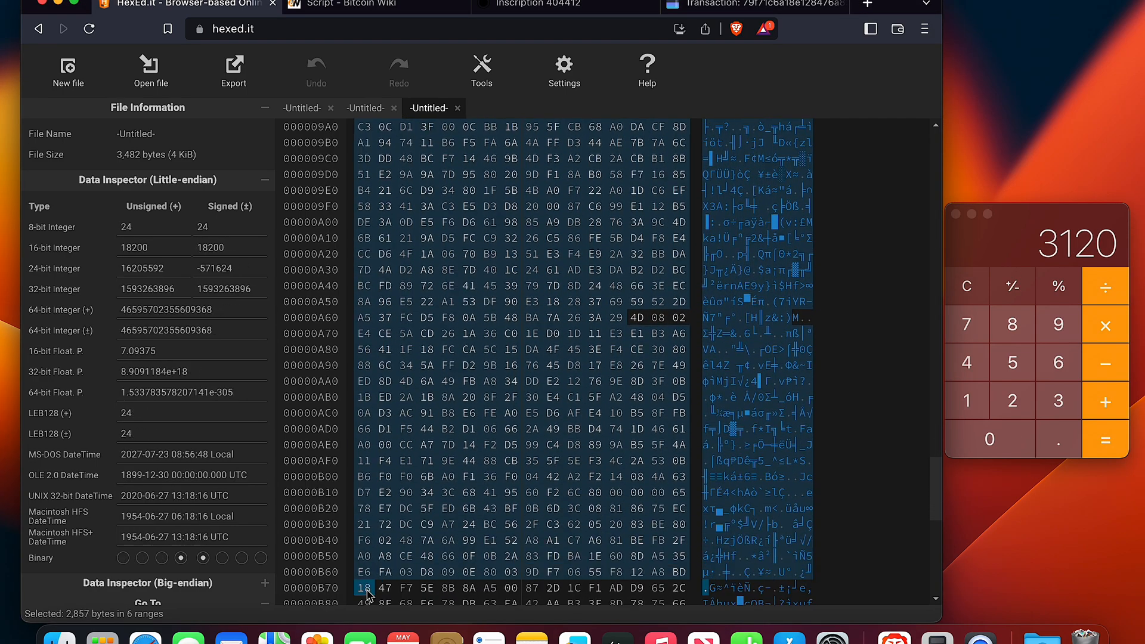
- End the sixth chunk at 3,120 bytes and start a seventh range past the 4D 1E 01 marker, tallying 3,406
scroll(down, 3)
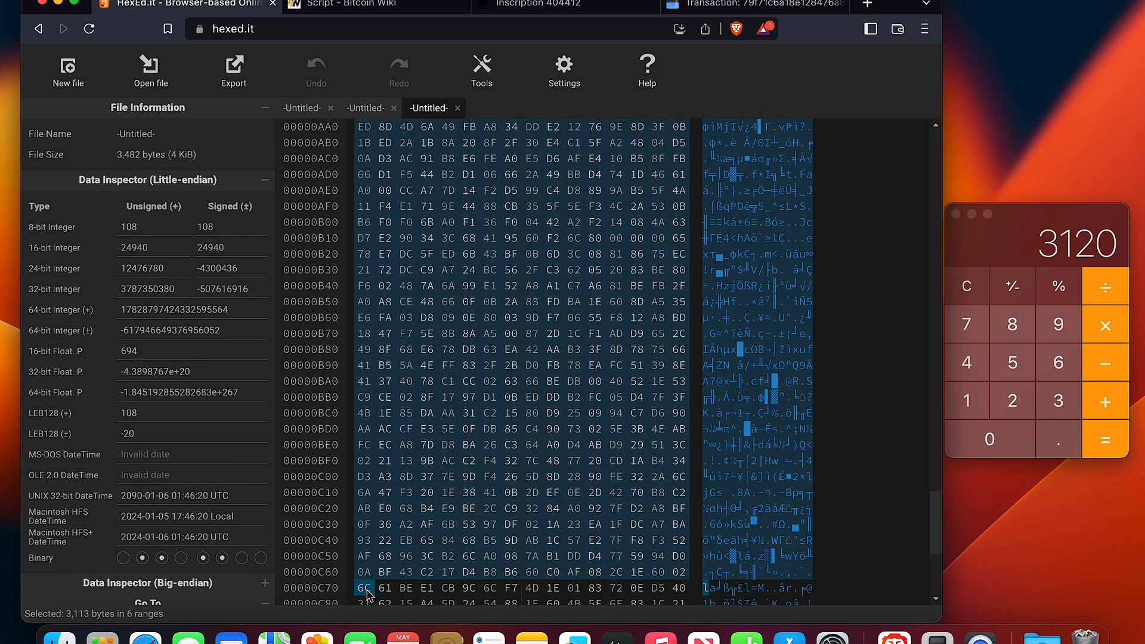
click(512, 588)
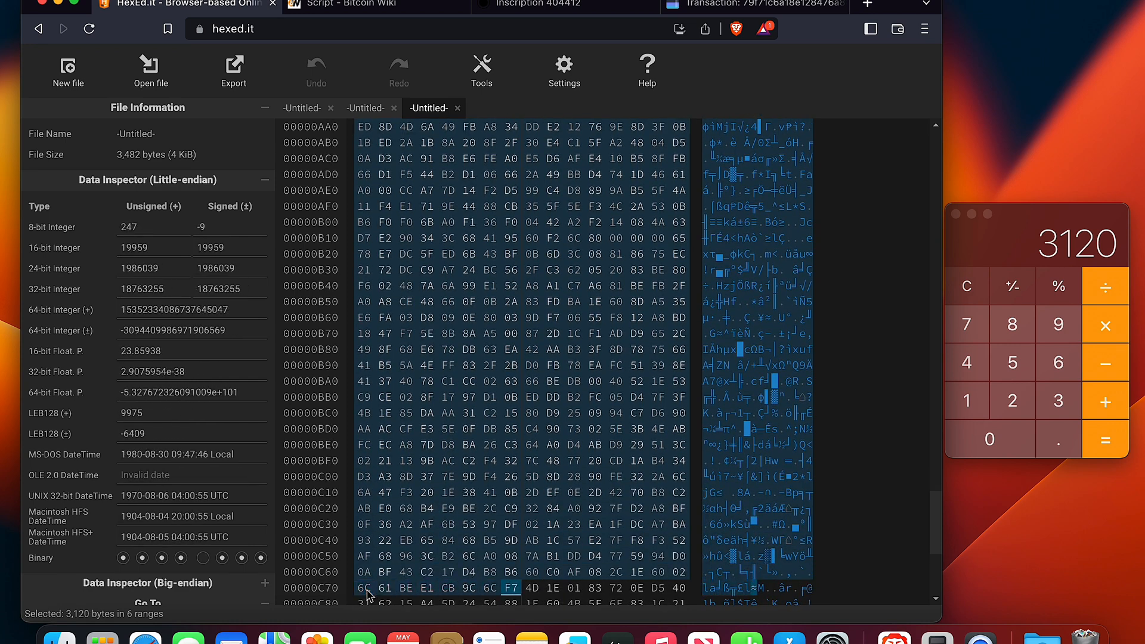
click(511, 588)
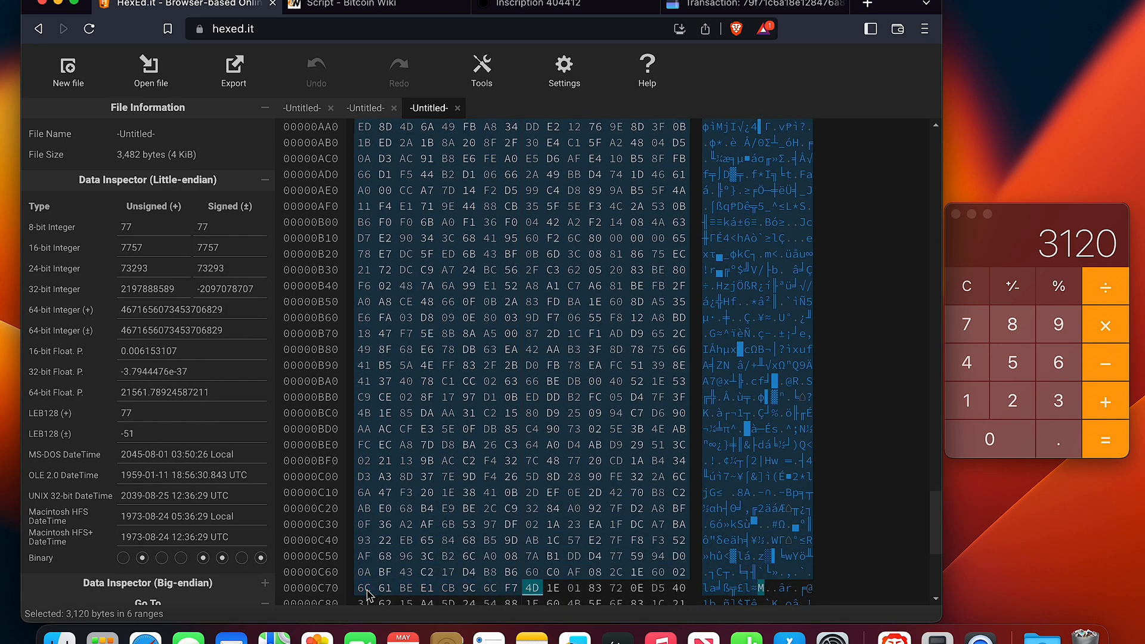
click(552, 588)
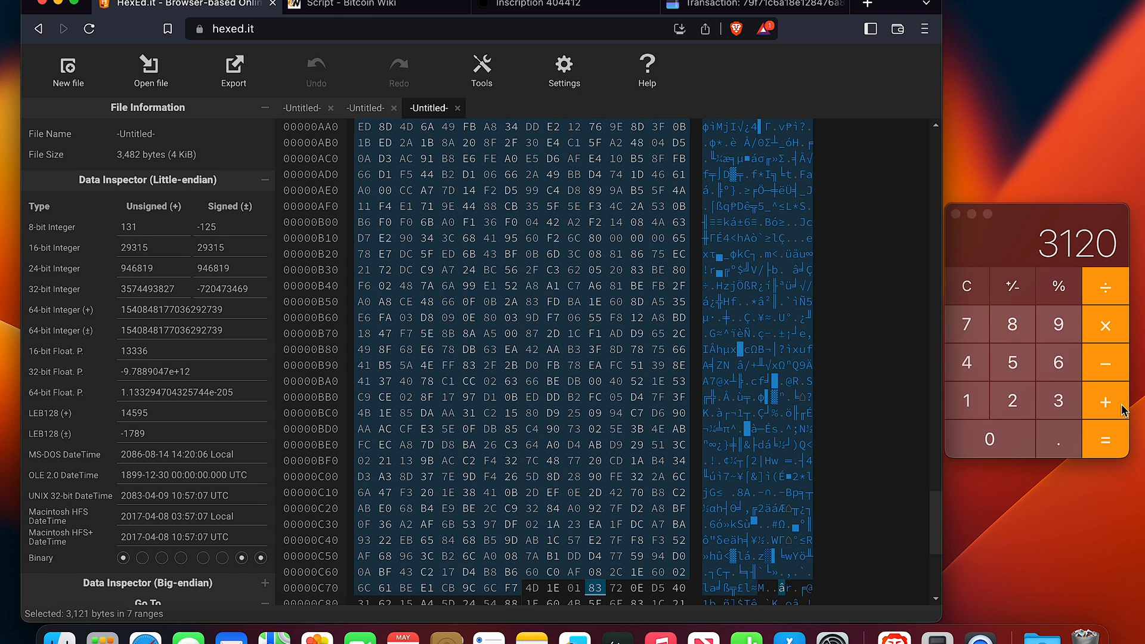
click(1012, 324)
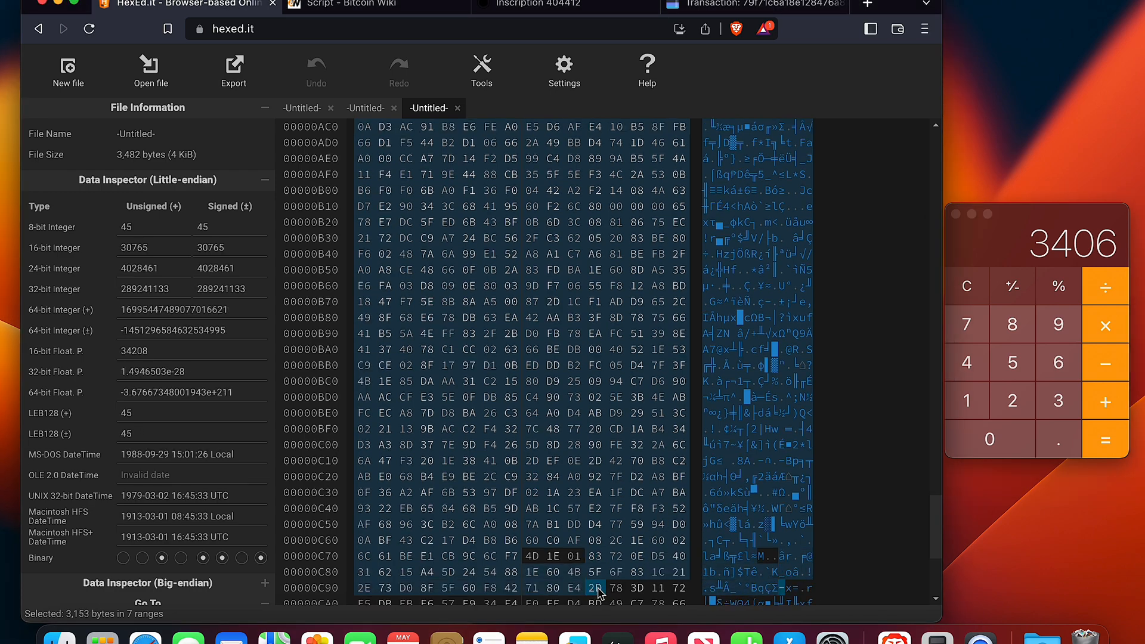
scroll(down, 3)
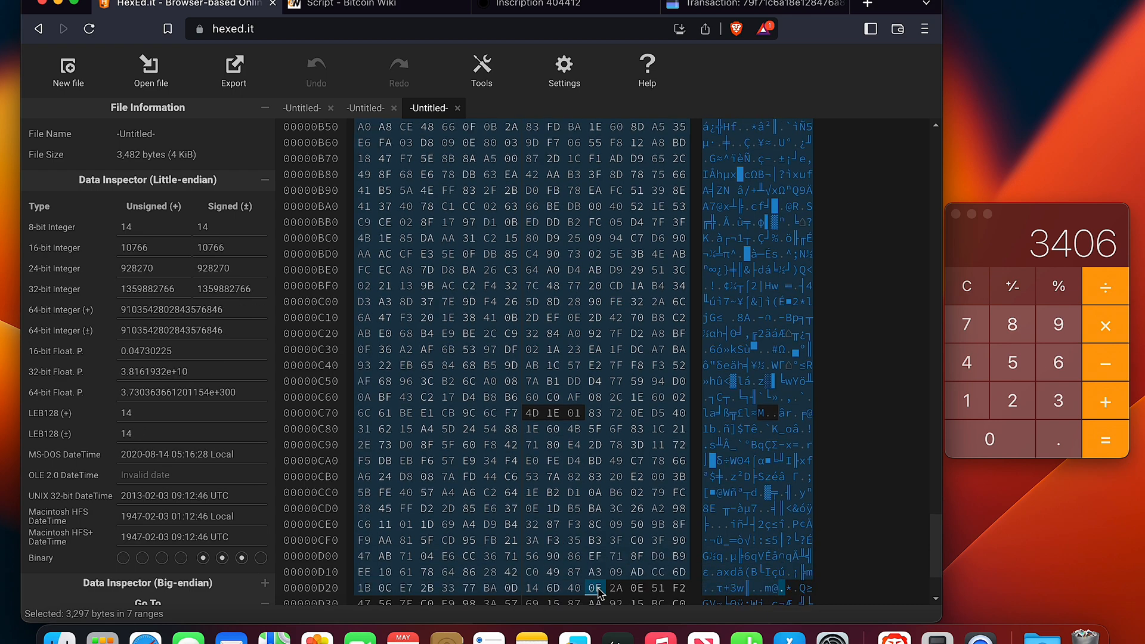
scroll(down, 3)
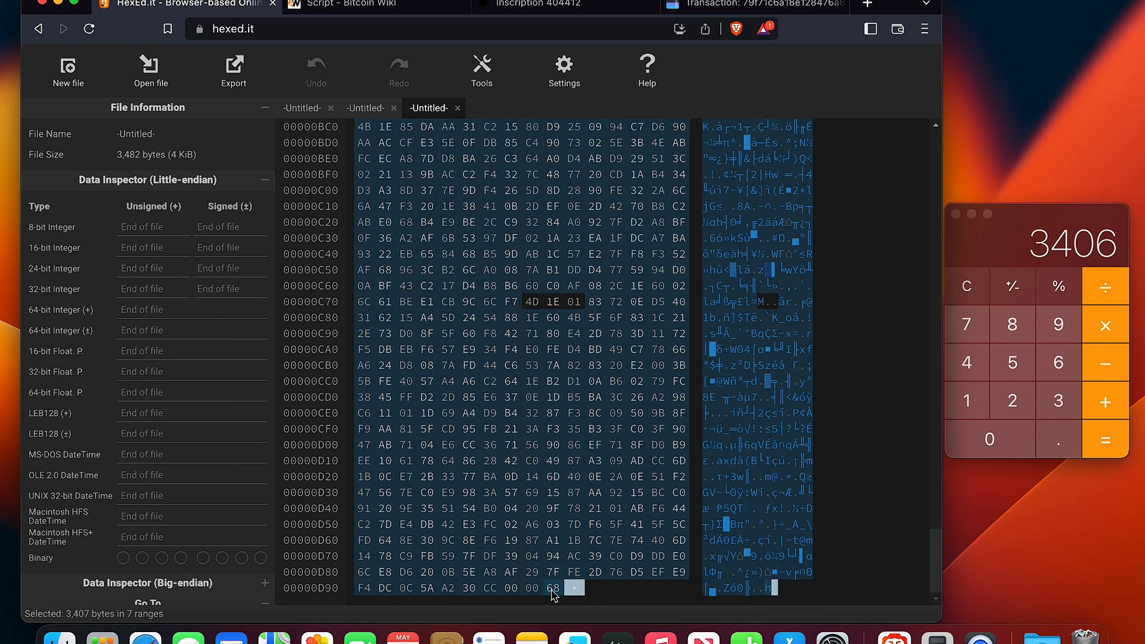
- Adjust the selection's end among the final CC 00 00 68 bytes until exactly 3,406 bytes are selected
click(532, 587)
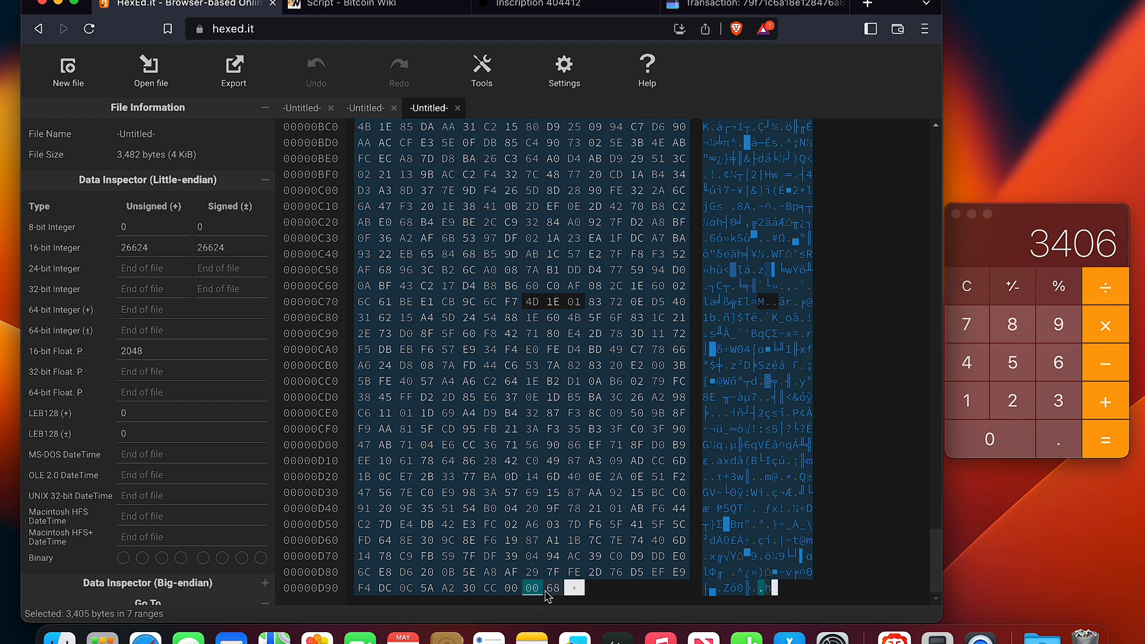
click(553, 588)
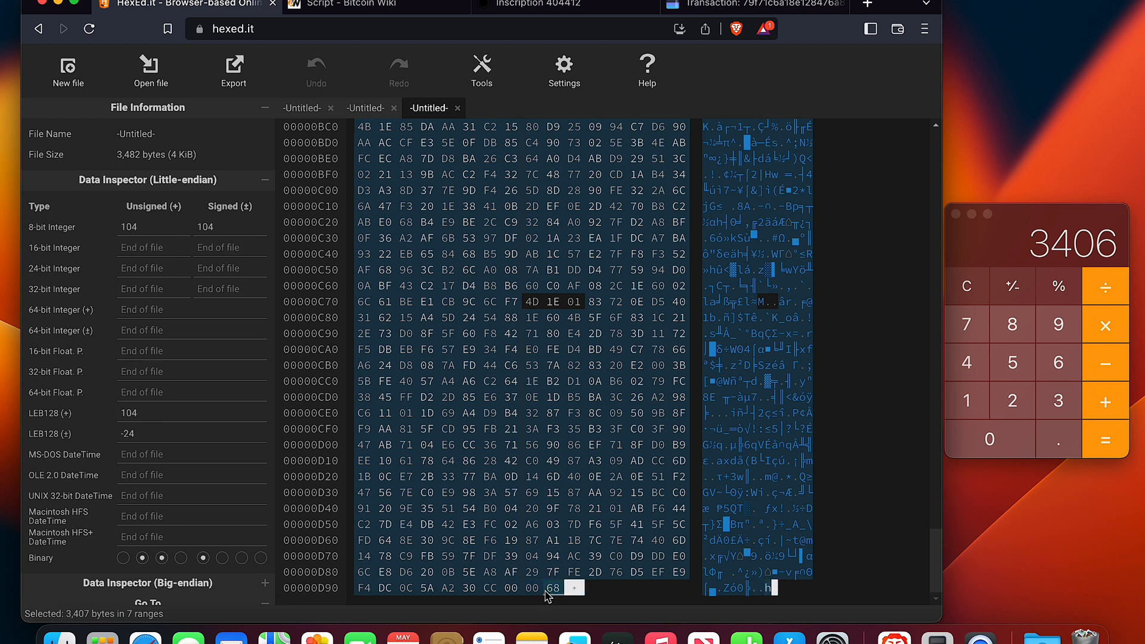
click(532, 588)
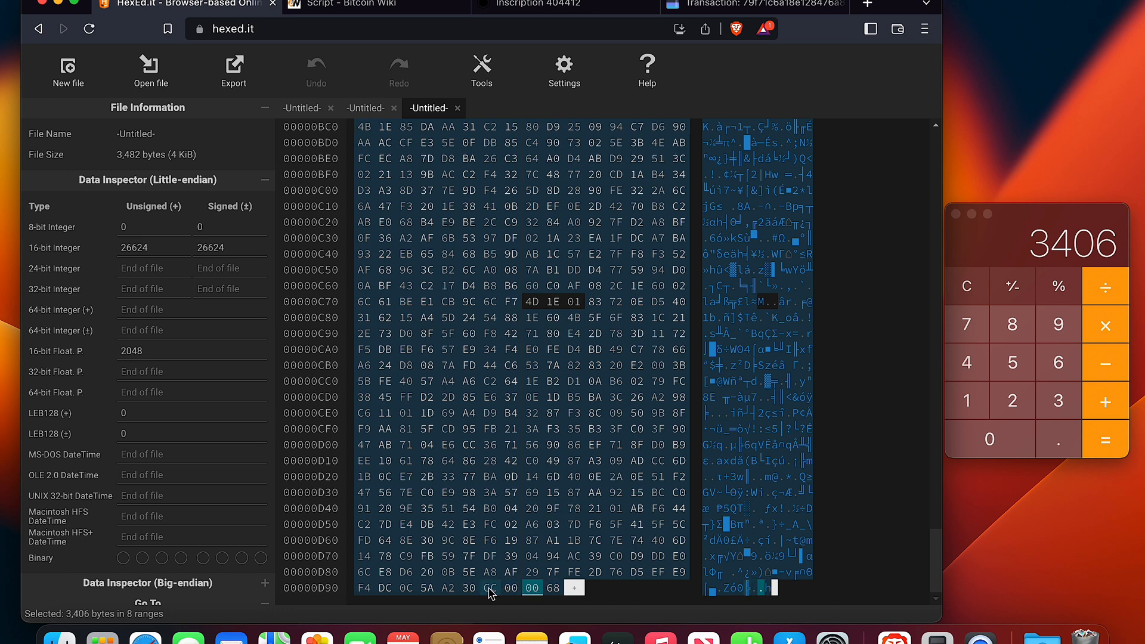
click(490, 588)
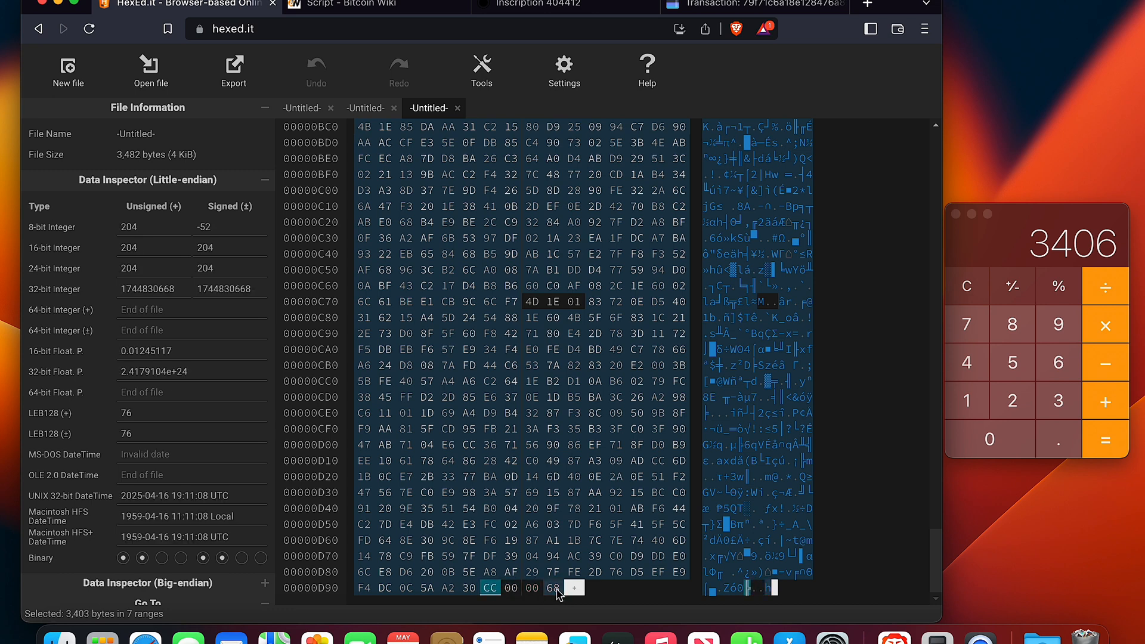
click(552, 588)
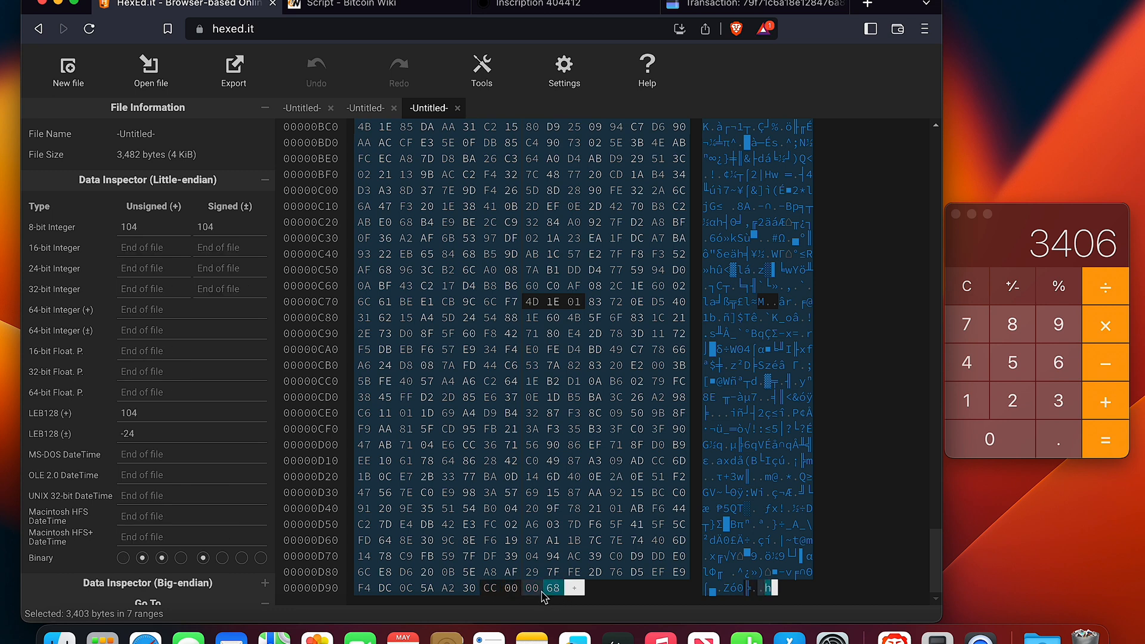
click(533, 588)
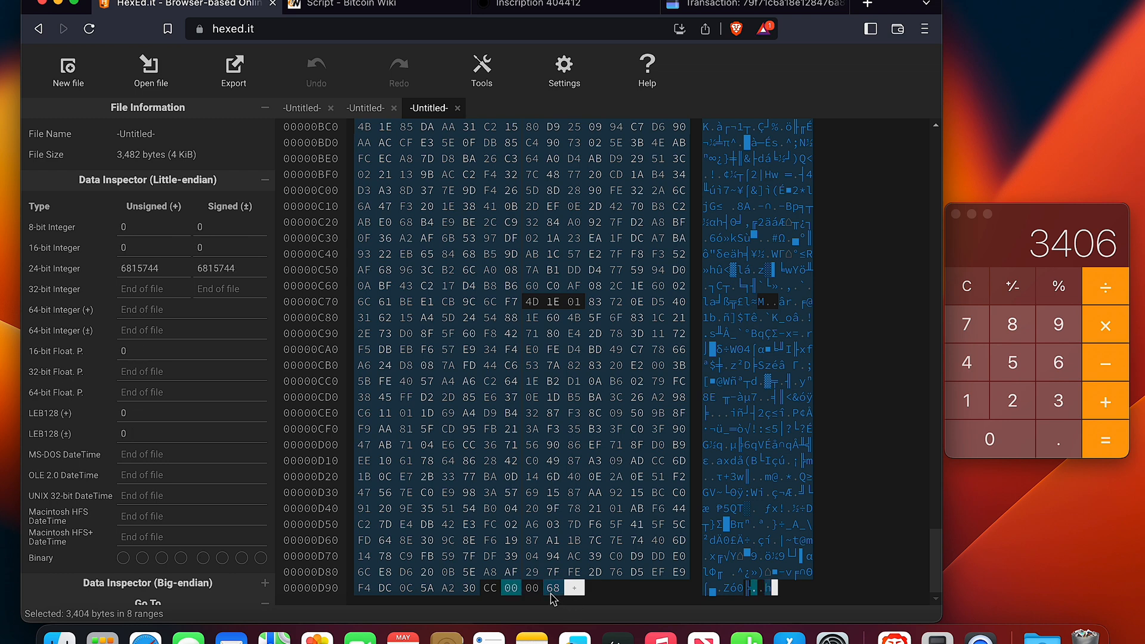
click(553, 588)
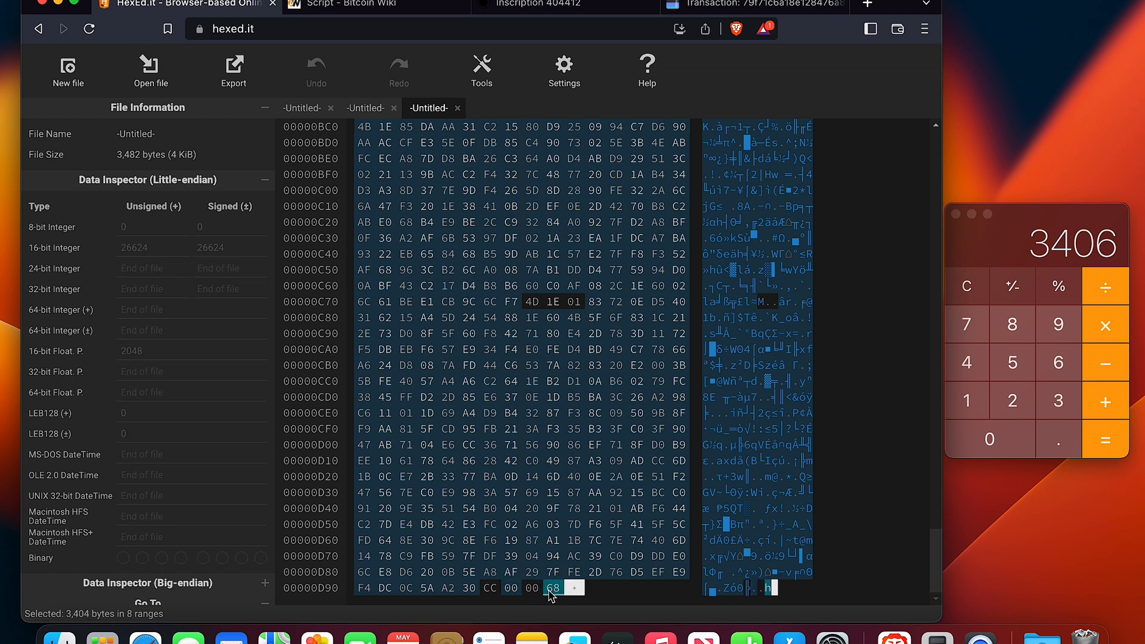
click(552, 588)
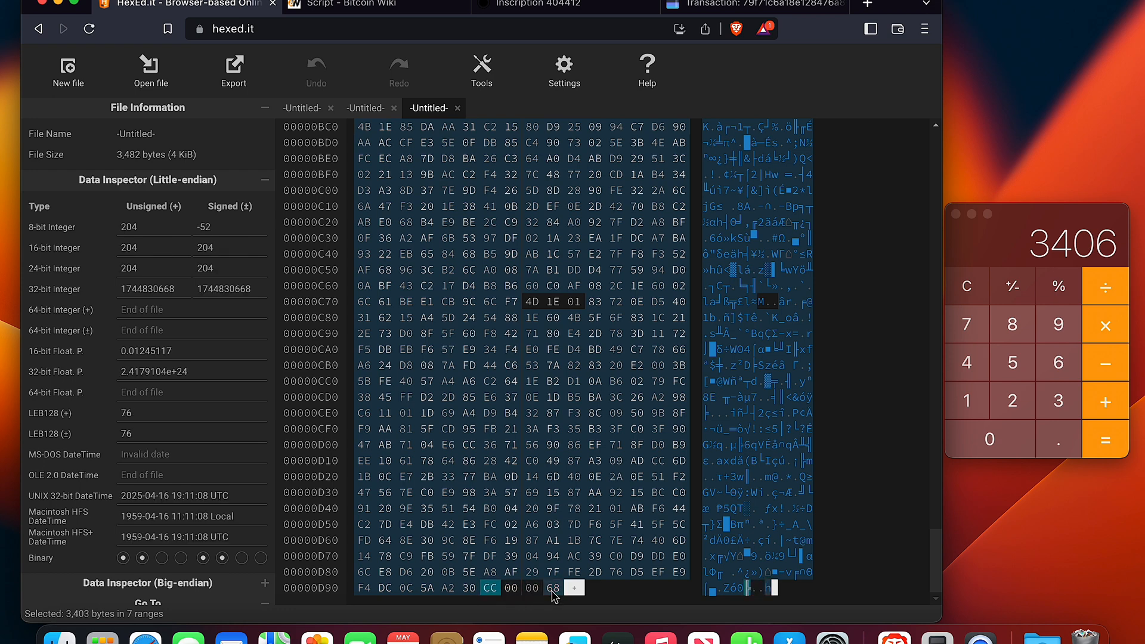
click(554, 588)
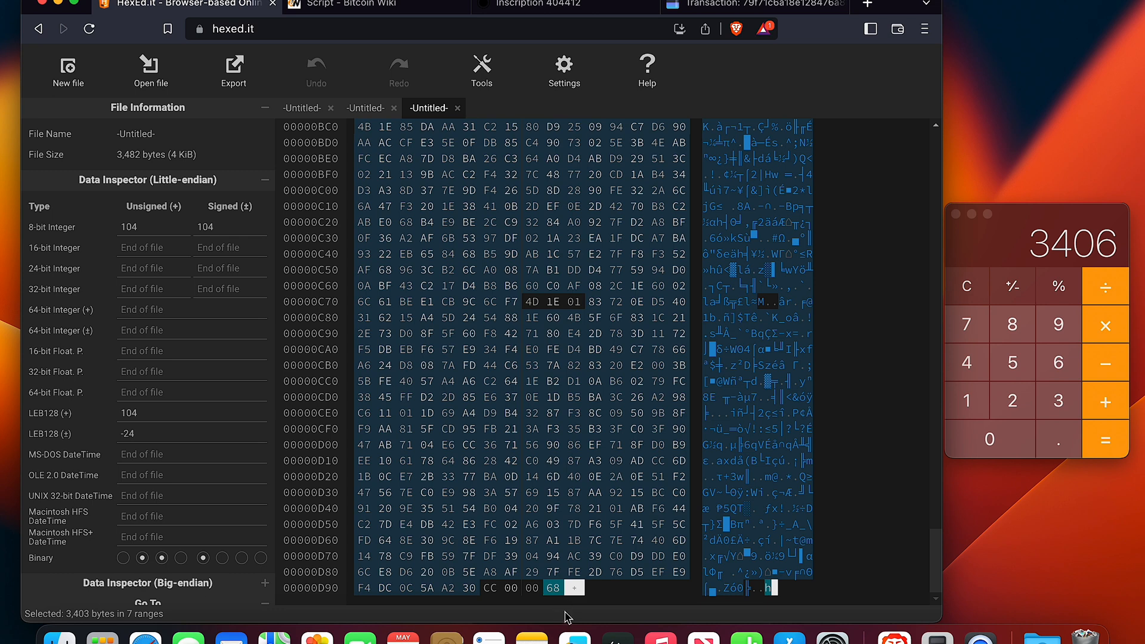
mouse_move(552, 592)
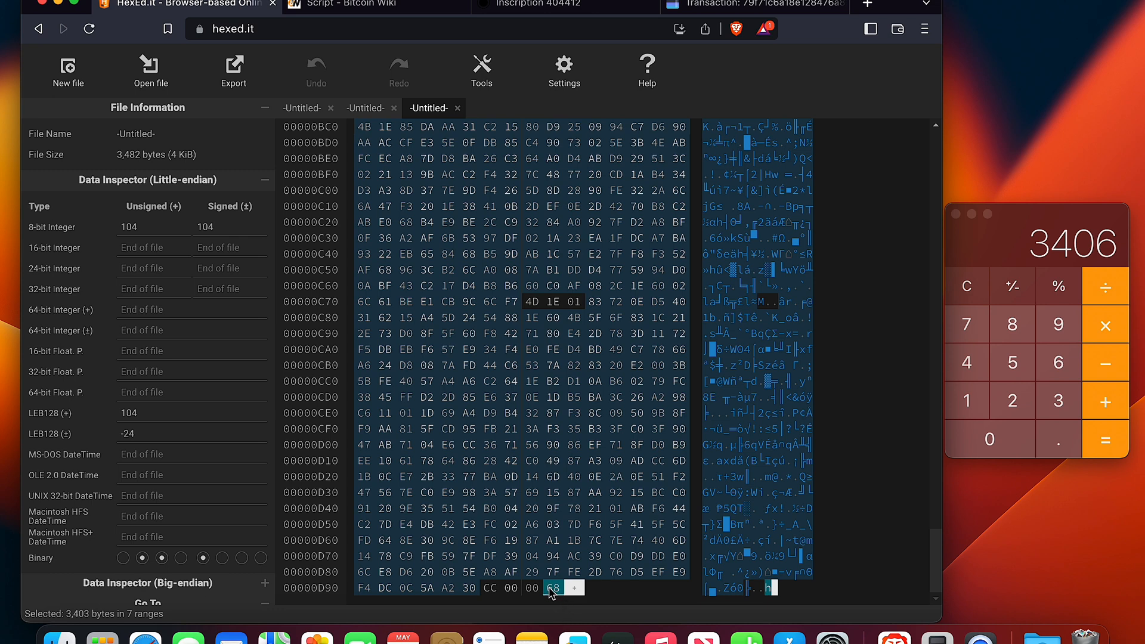
click(511, 588)
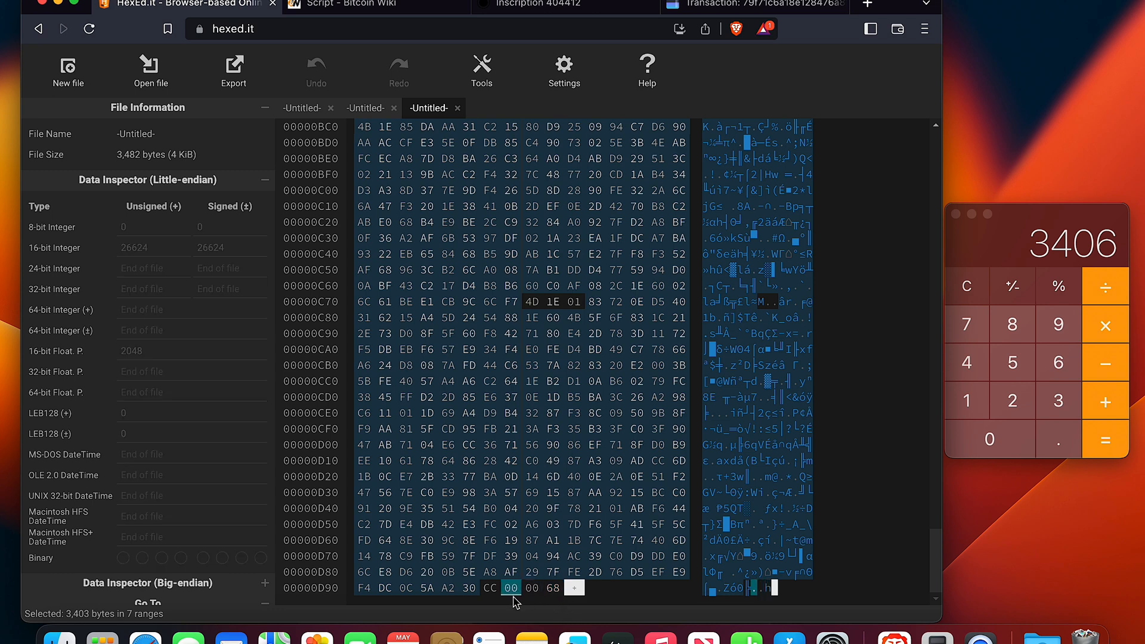
click(490, 588)
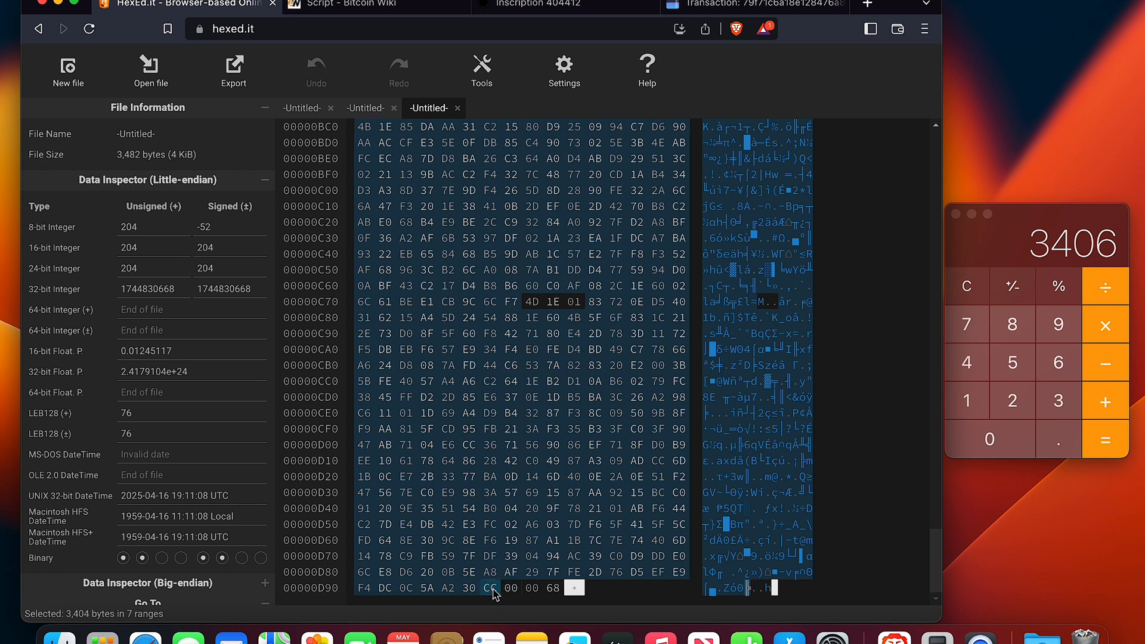
click(532, 588)
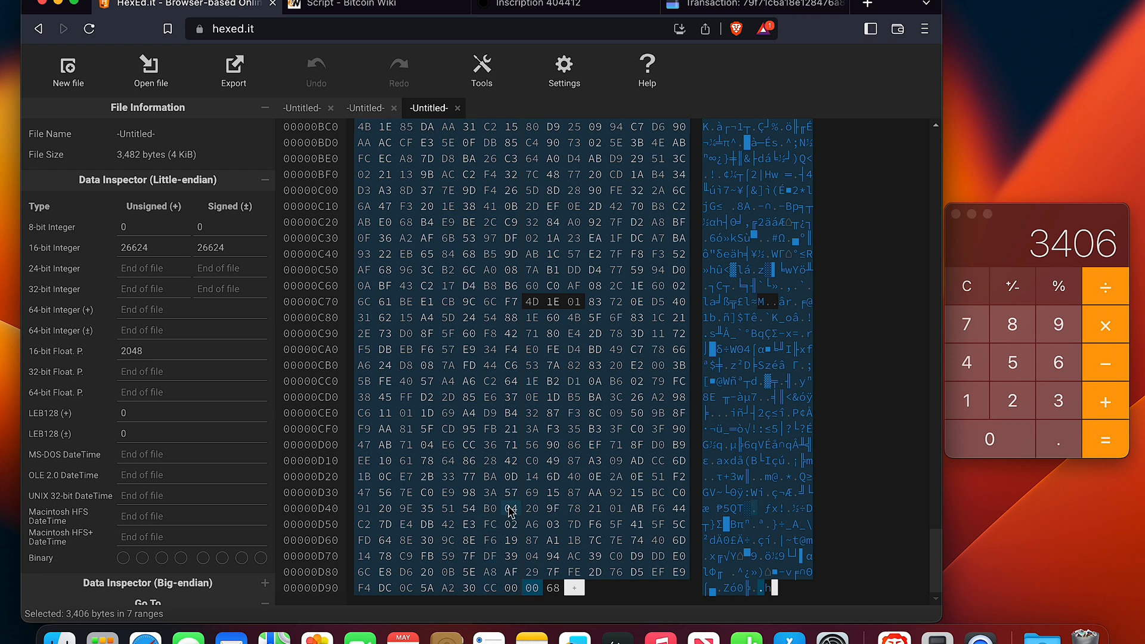
- Export the 3,406 selected bytes to a file named frog.webp saved on the Desktop
right_click(509, 512)
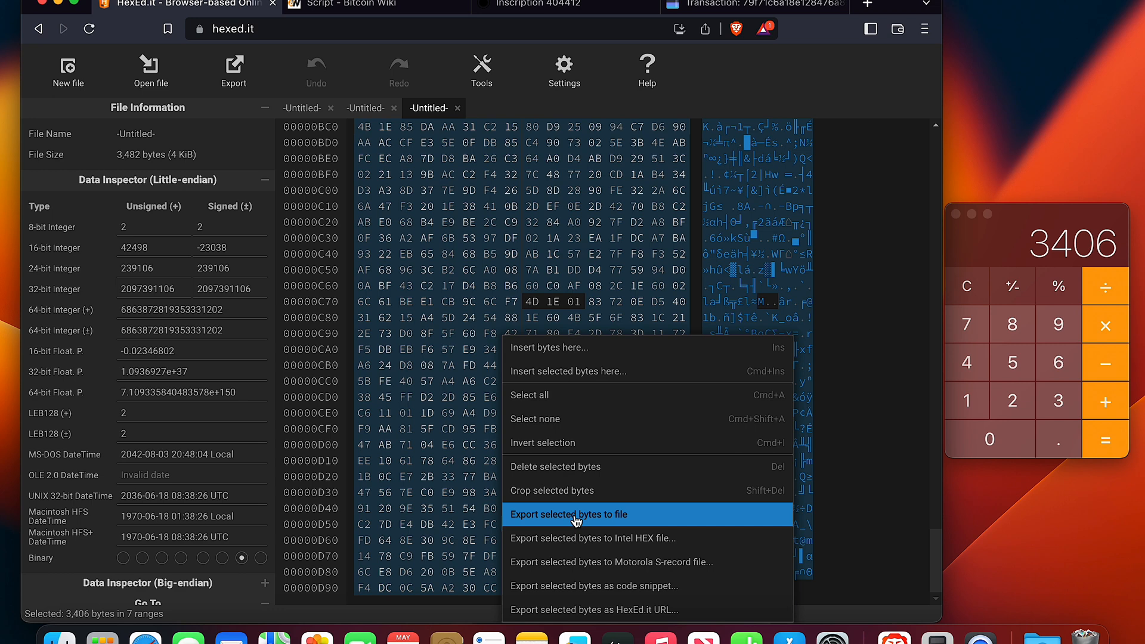
click(569, 514)
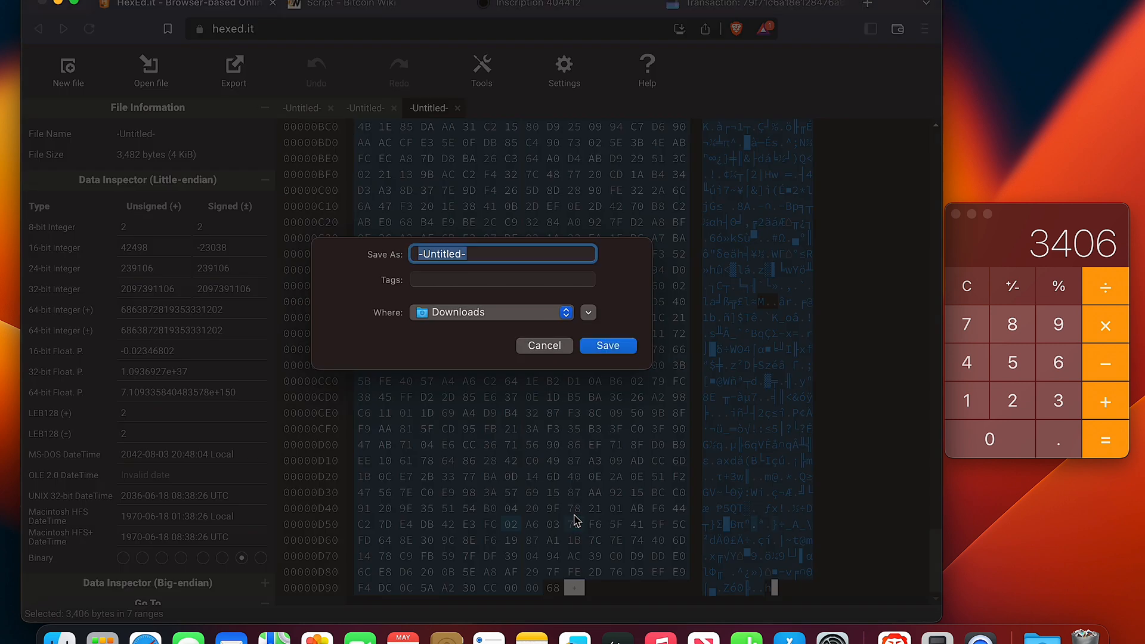
text(frog.)
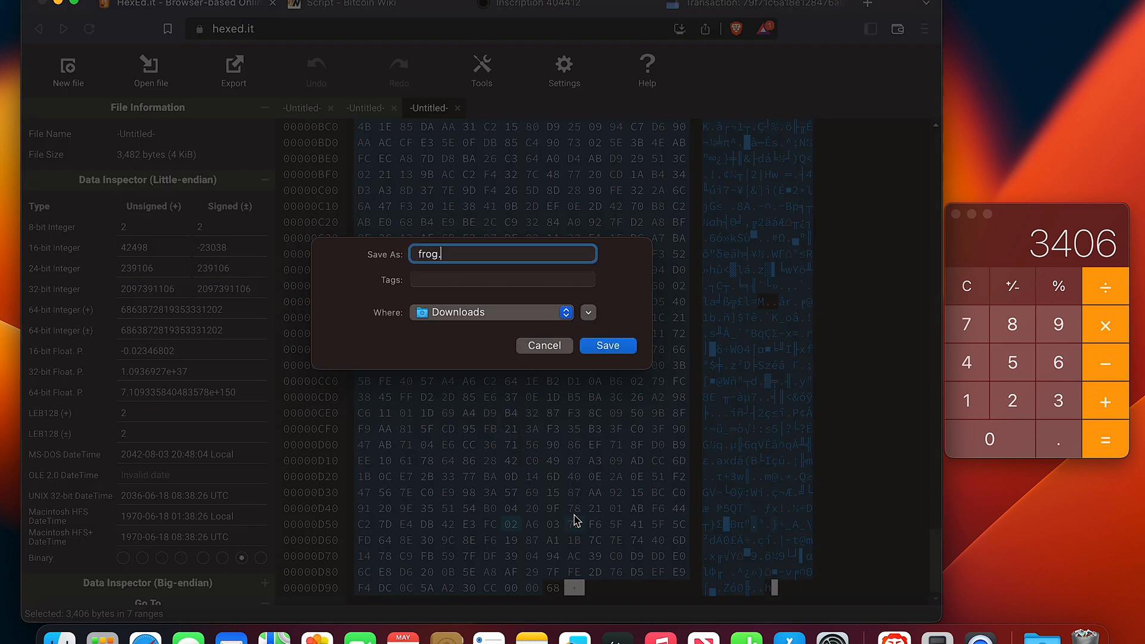
text(webp)
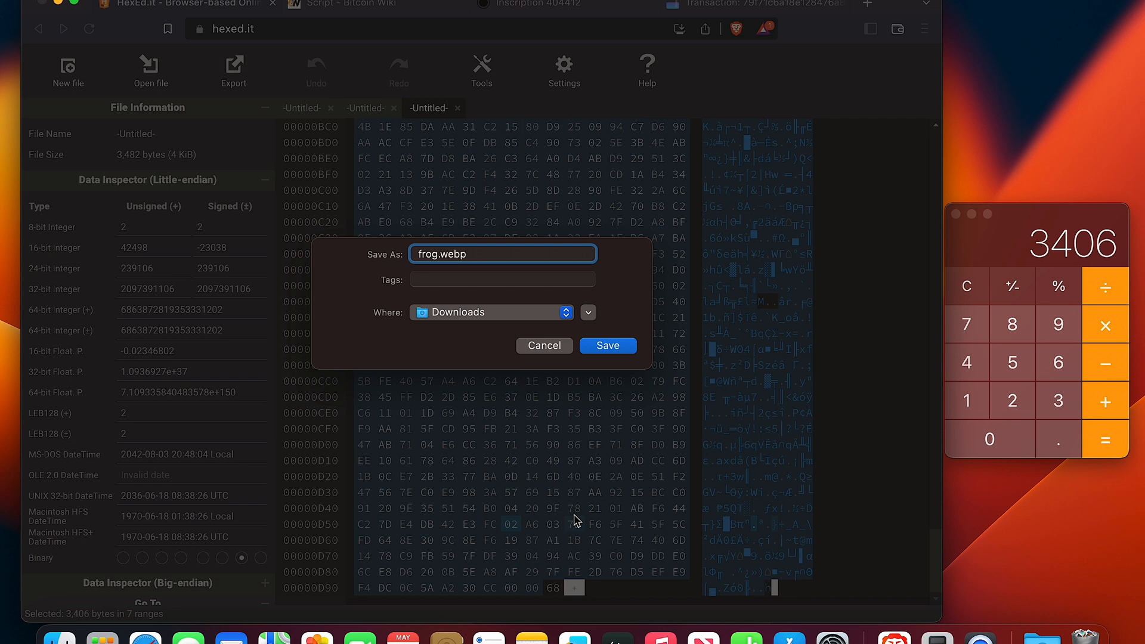
click(490, 312)
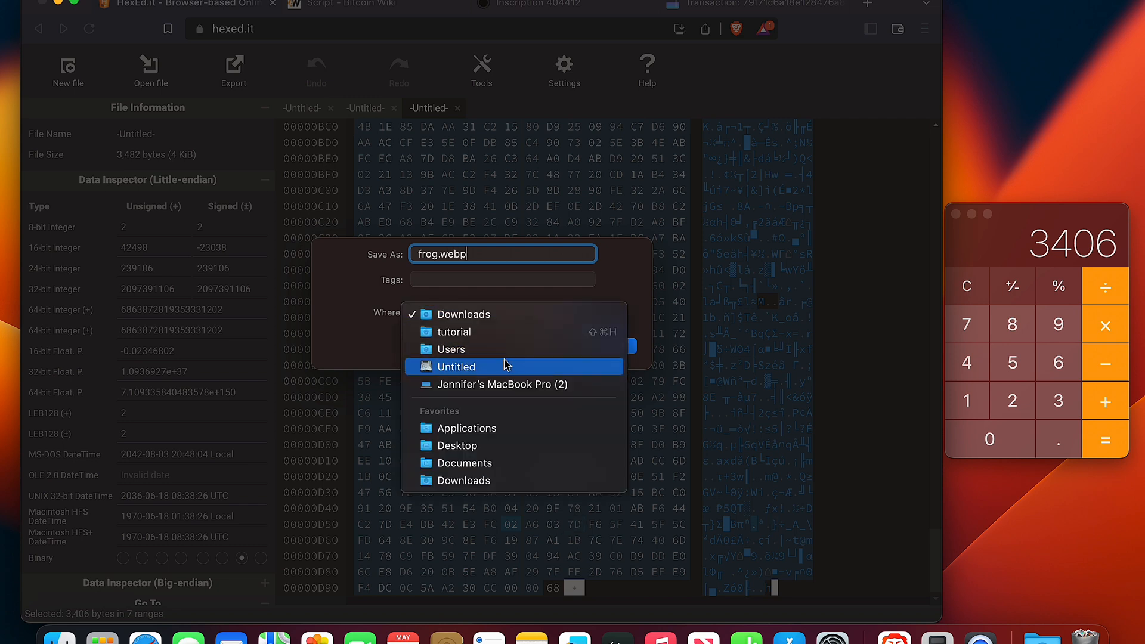
click(457, 445)
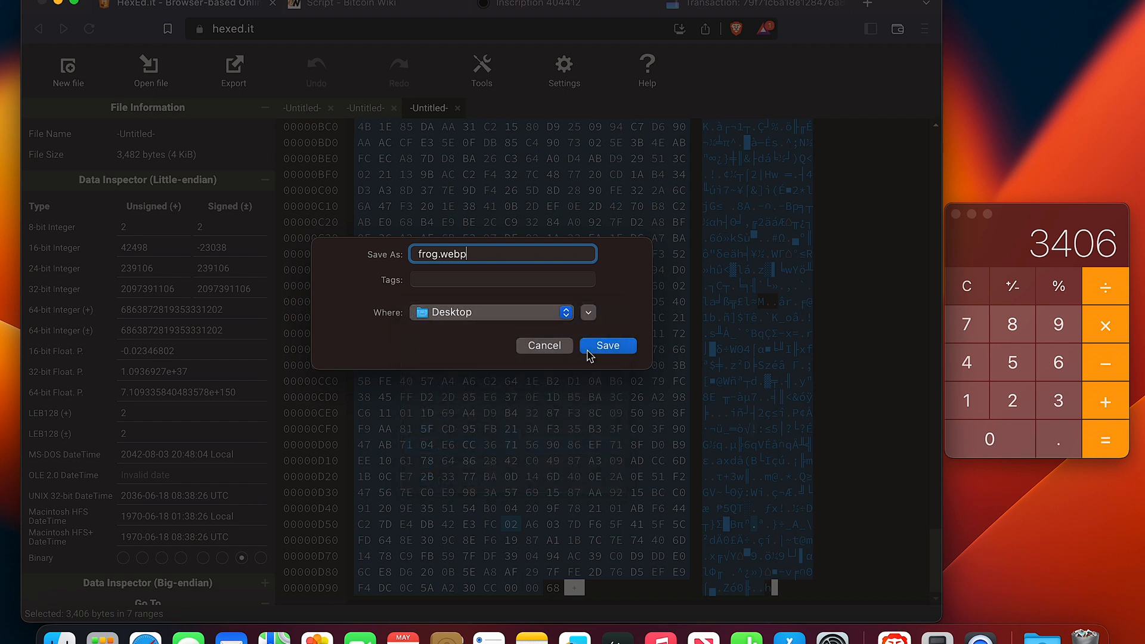
click(607, 346)
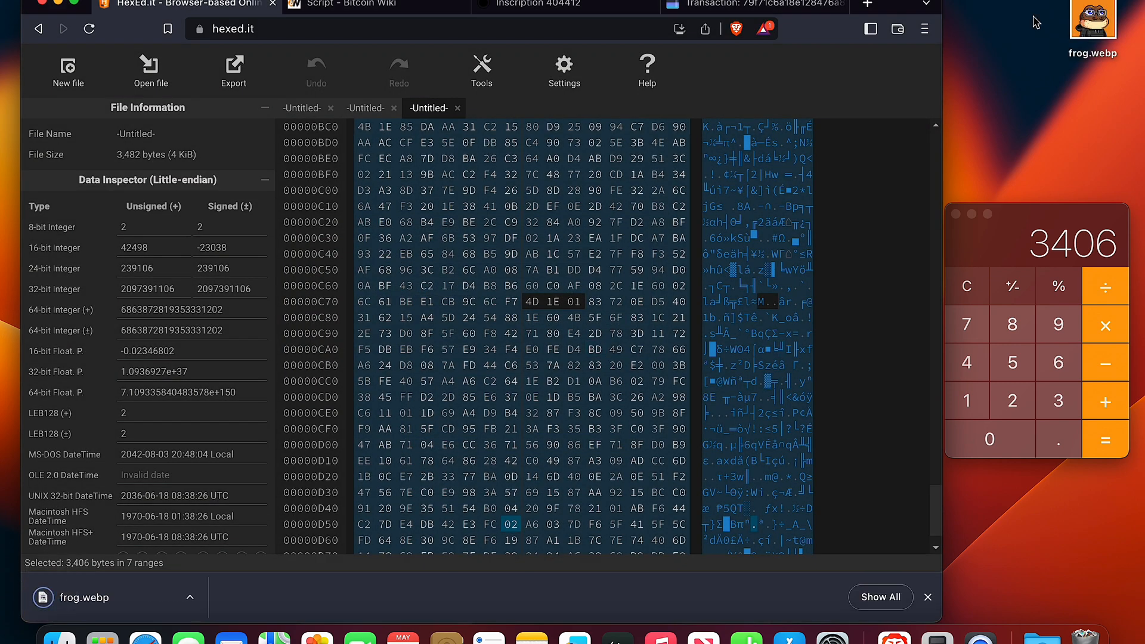